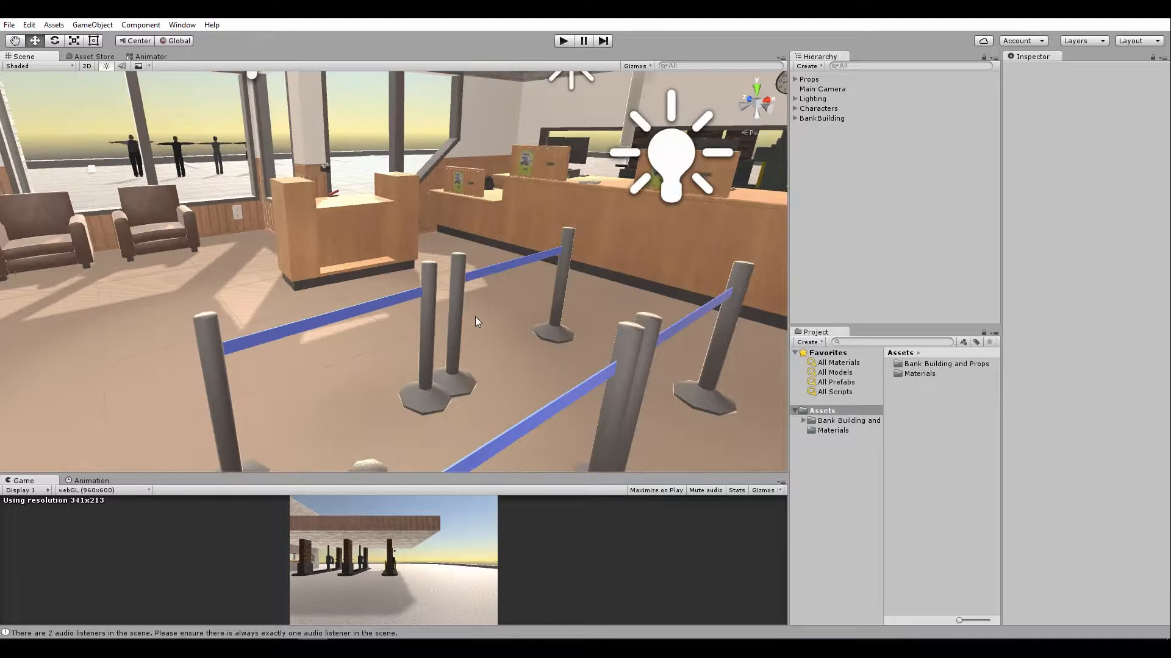
# - Orbit the Scene view around the bank lobby before moving to the curved TV model in 3ds Max
pyautogui.moveTo(478, 322); pyautogui.dragTo(455, 363)
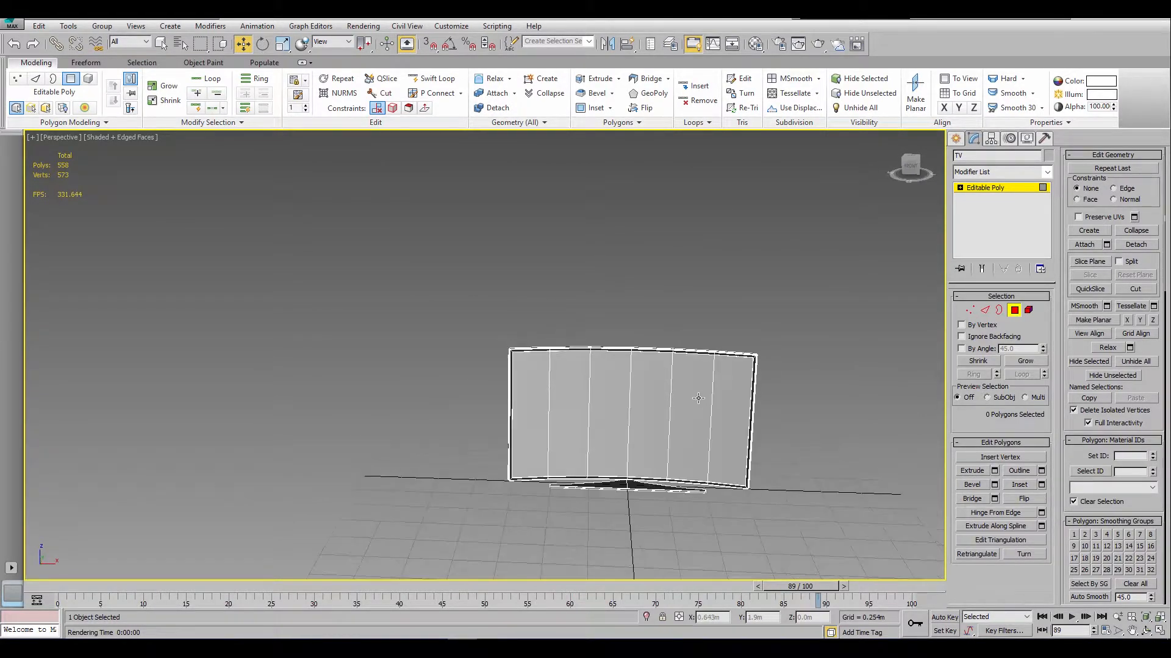
# - Select one screen panel polygon of the curved TV, then reveal the Windows desktop
pyautogui.click(731, 414)
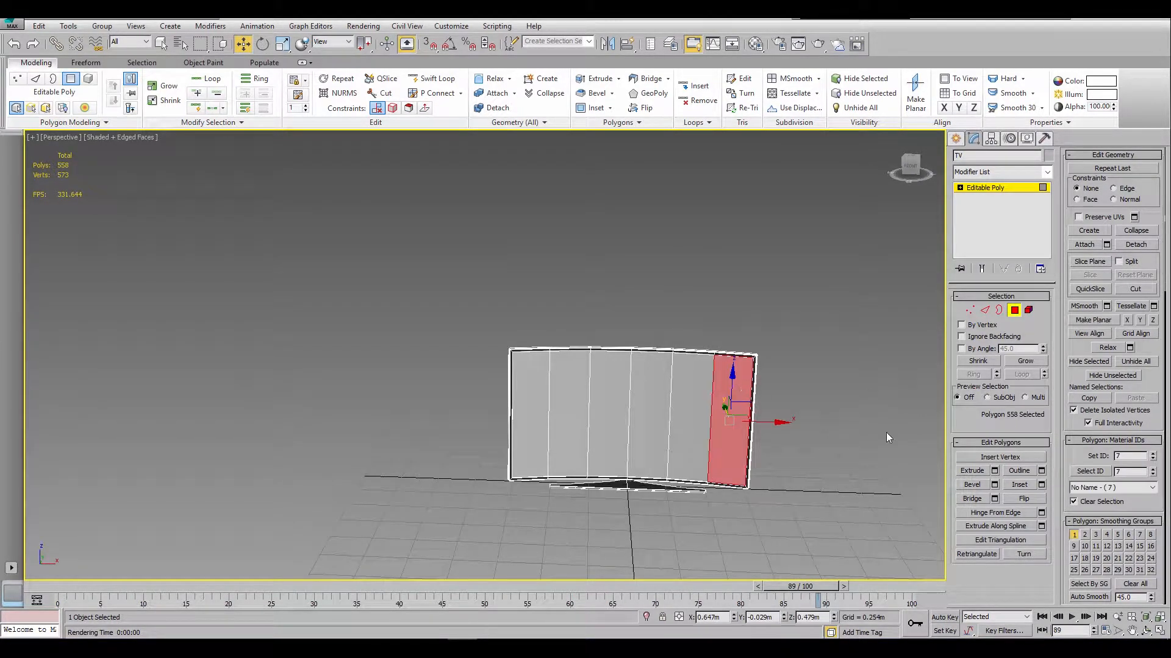
pyautogui.click(1089, 471)
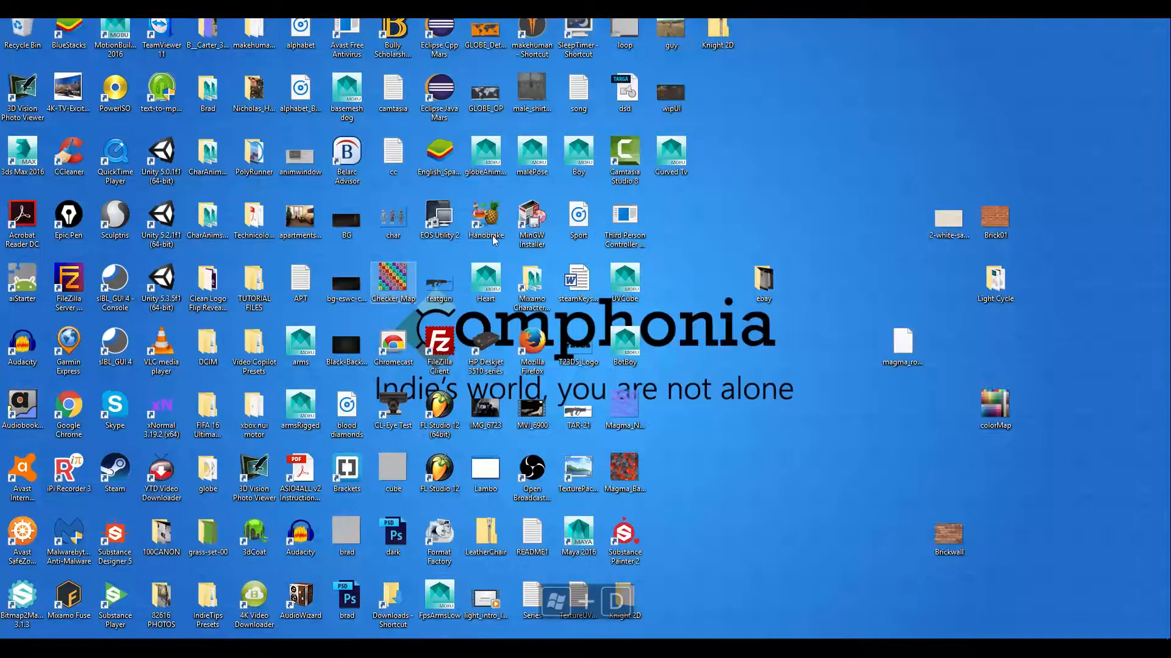
# - Open the Checker_Map numbered colour-grid image in Windows Photo Viewer
pyautogui.doubleClick(392, 278)
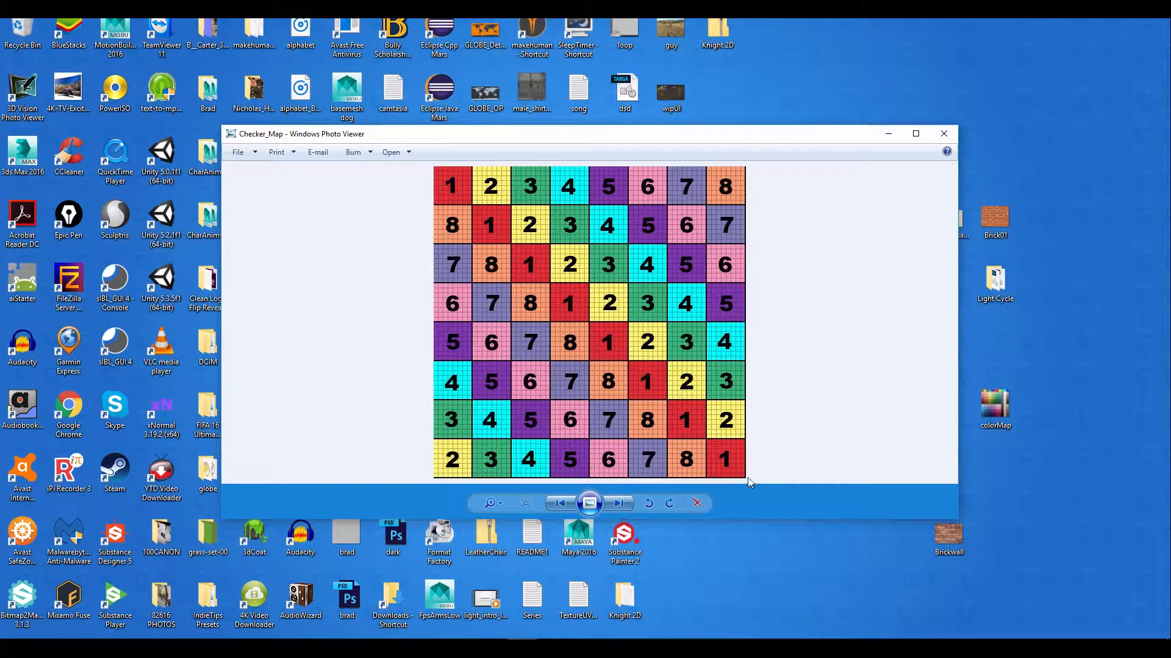
# - Cycle through the open windows with Alt+Tab and land back in 3ds Max
pyautogui.press('alt+tab')
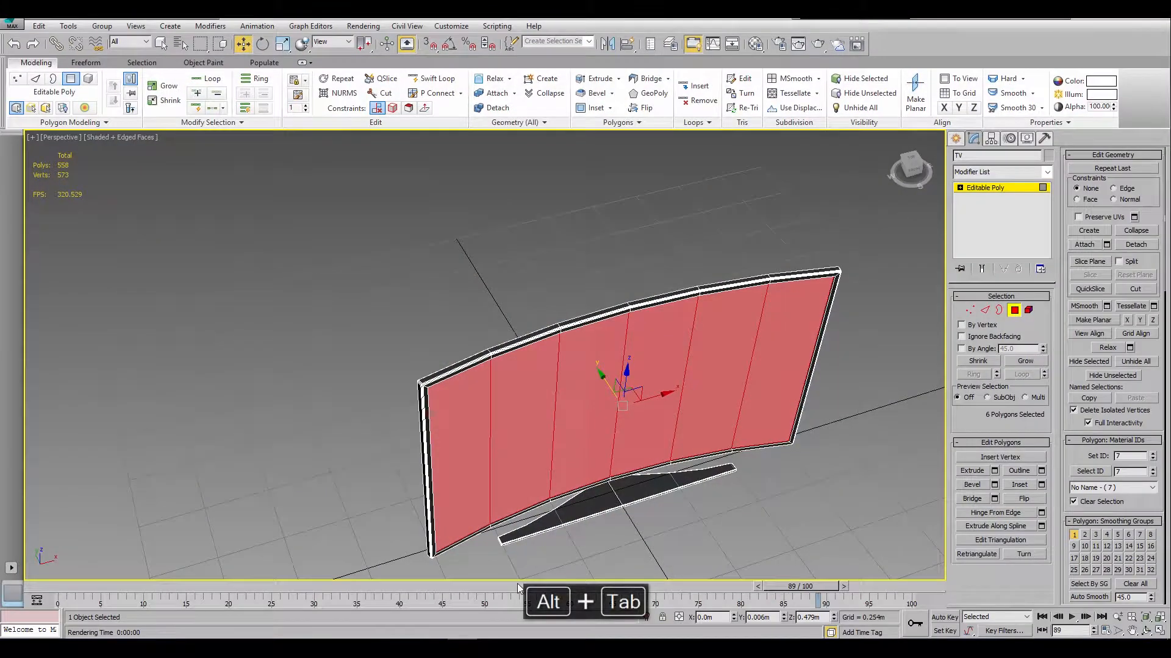
pyautogui.press('alt+tab')
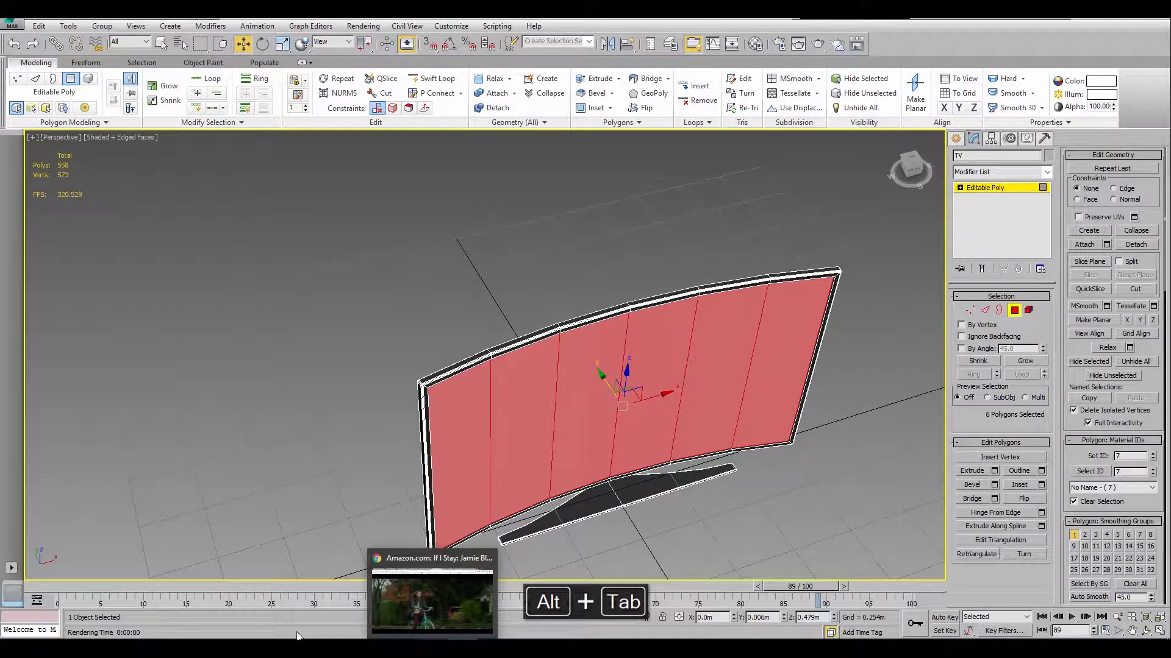
pyautogui.press('alt+tab')
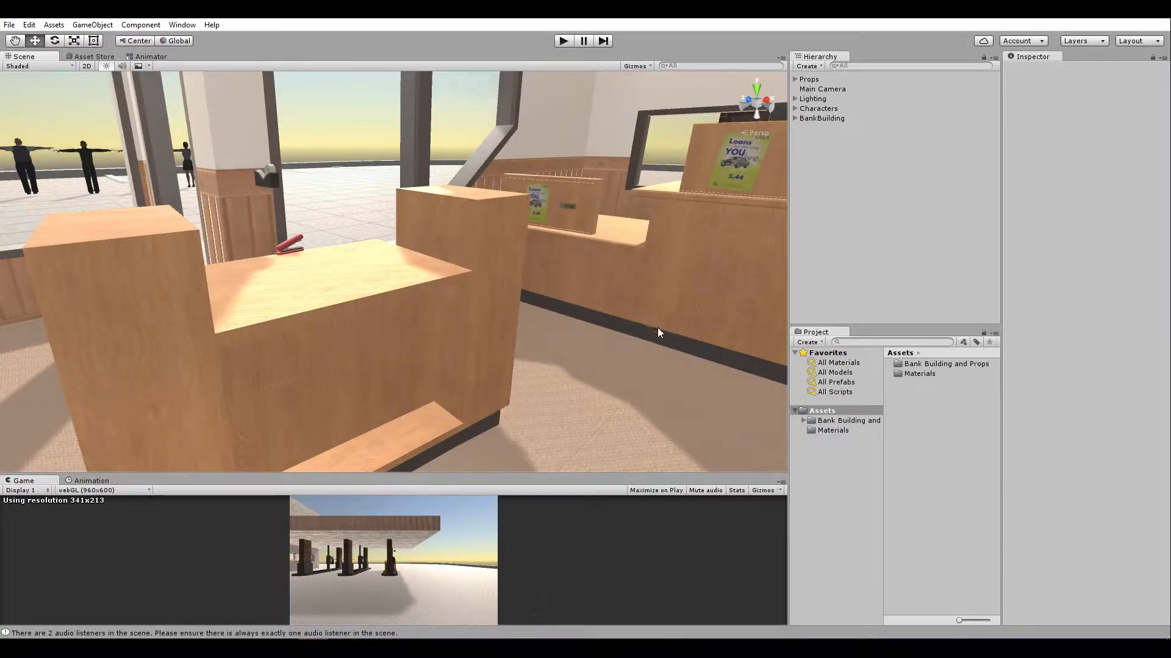
pyautogui.press('alt+tab')
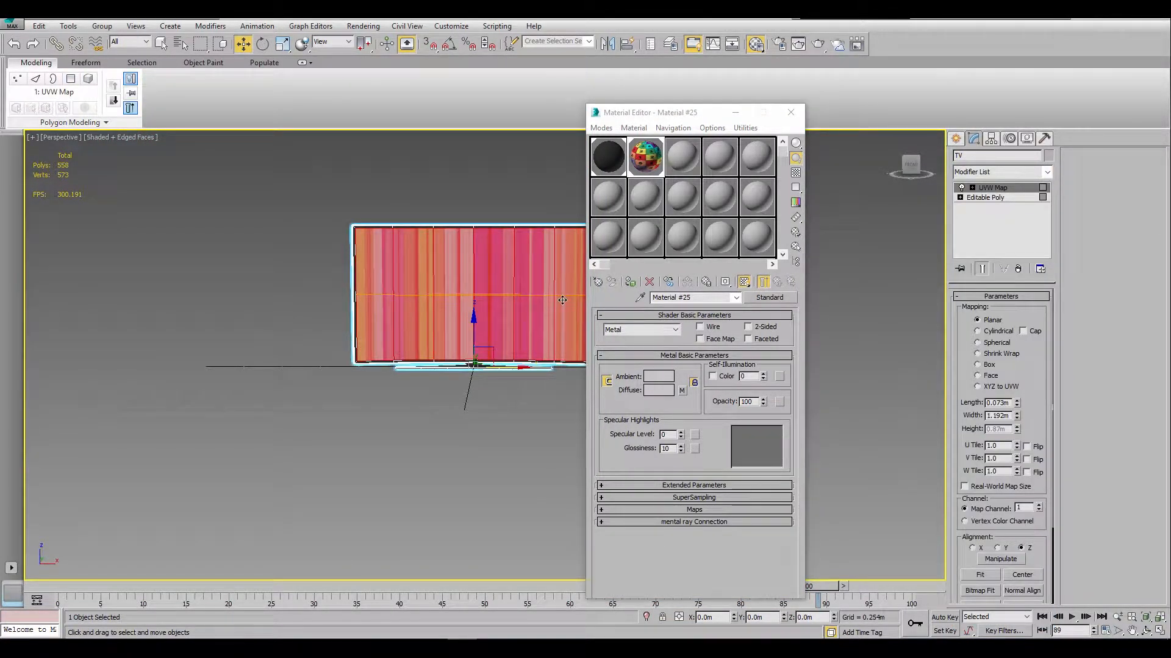
# - Set the UVW Map to Box projection (after trying Face), then Center and Fit it to the TV
pyautogui.click(978, 365)
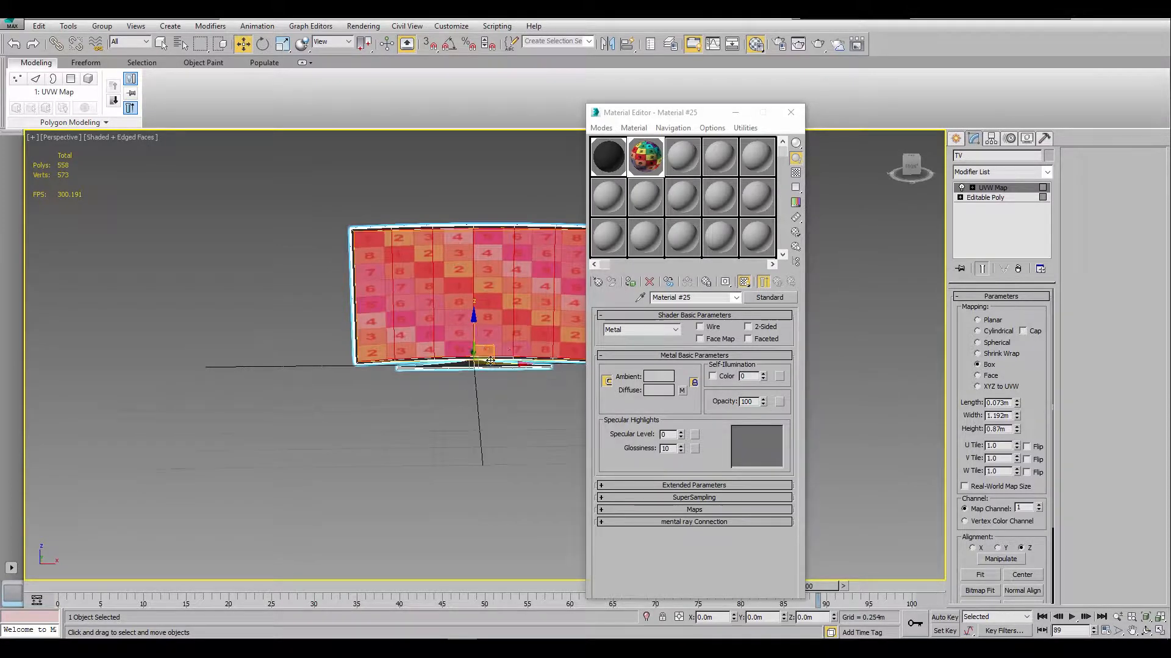
pyautogui.click(978, 374)
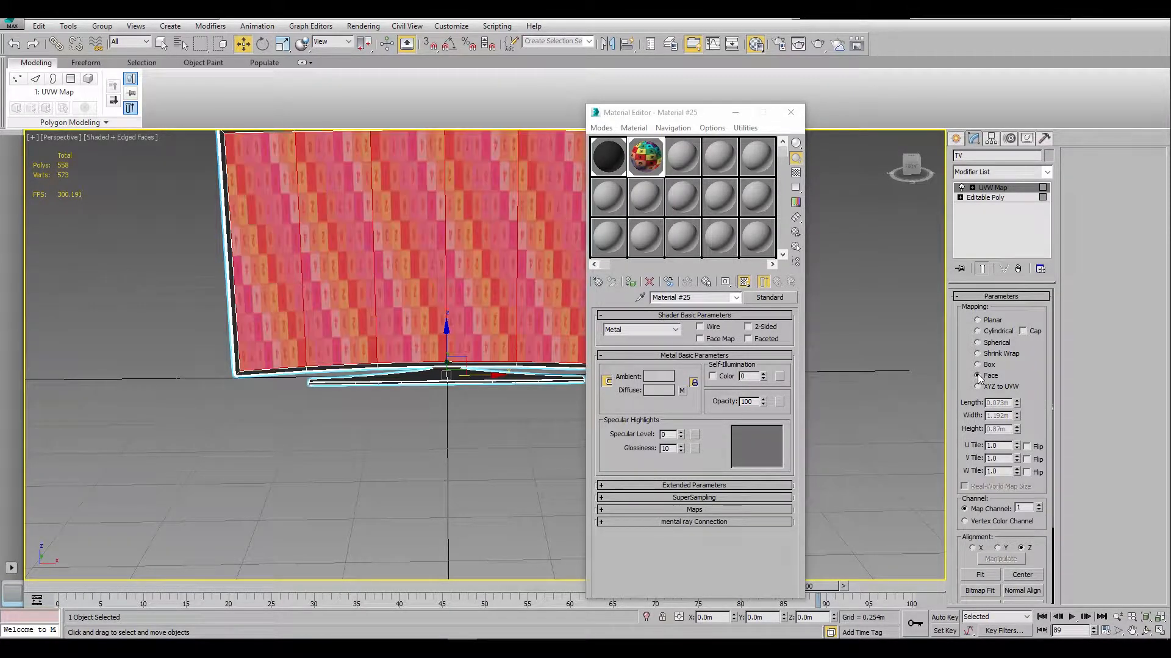
pyautogui.click(978, 365)
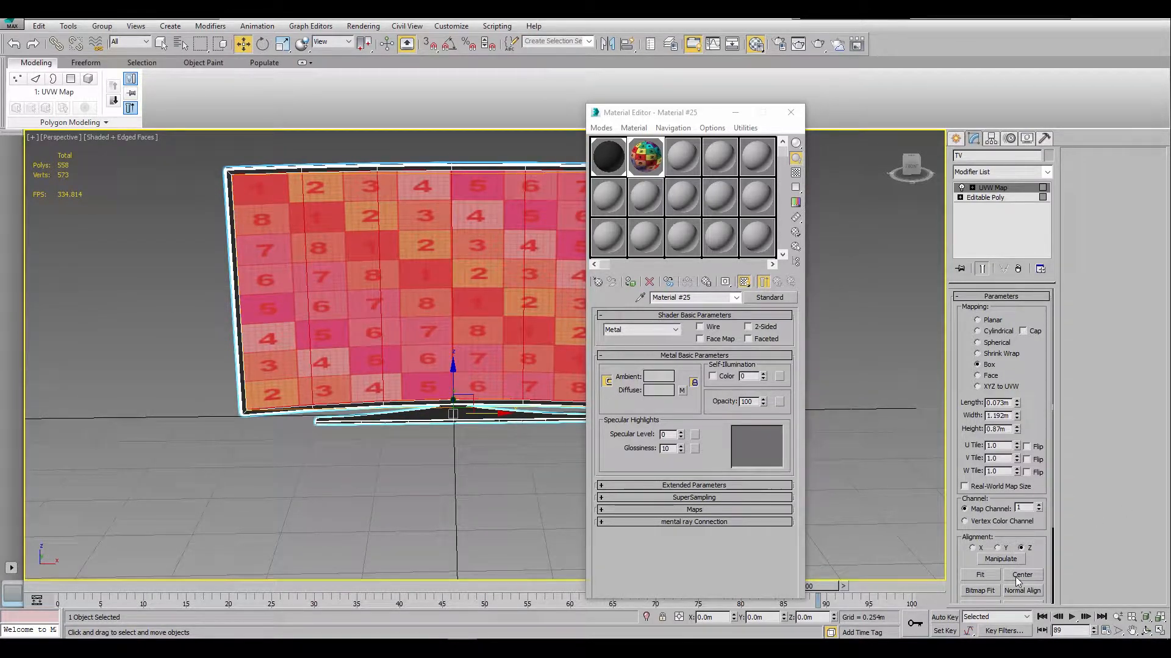
pyautogui.click(979, 574)
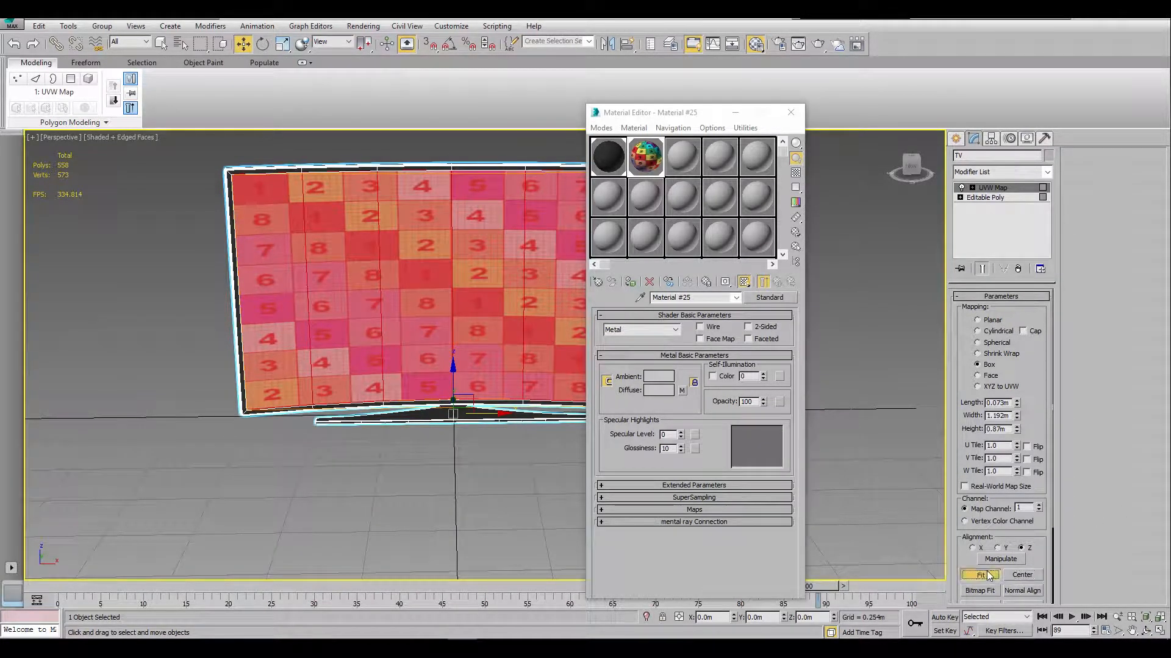
pyautogui.click(981, 575)
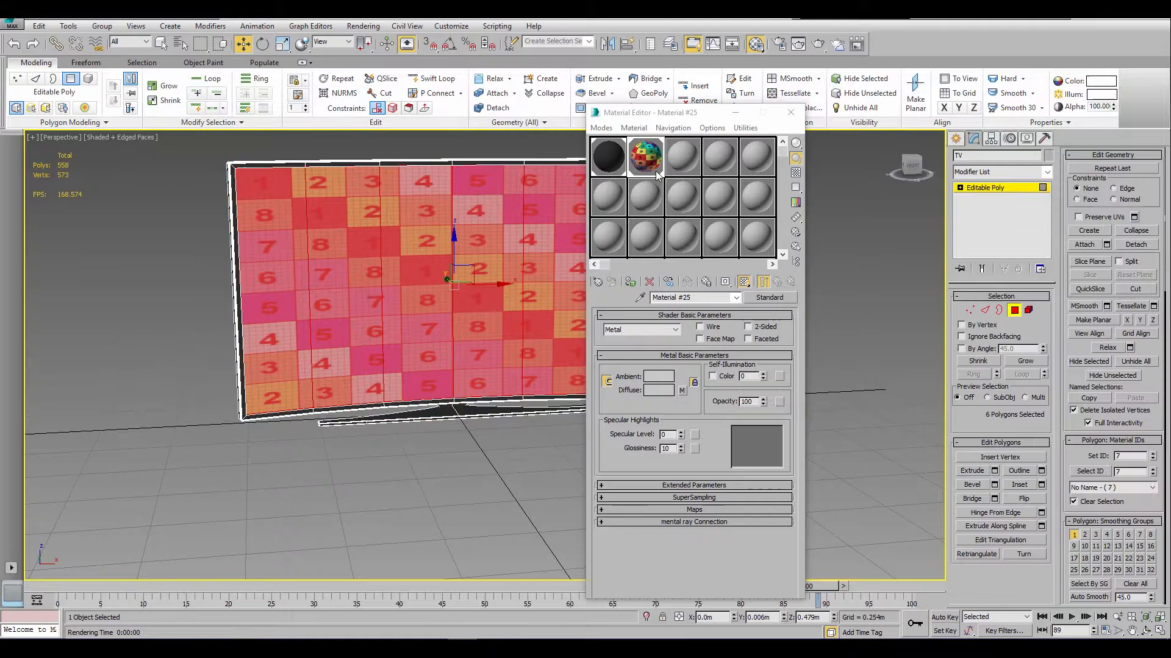
pyautogui.moveTo(679, 155)
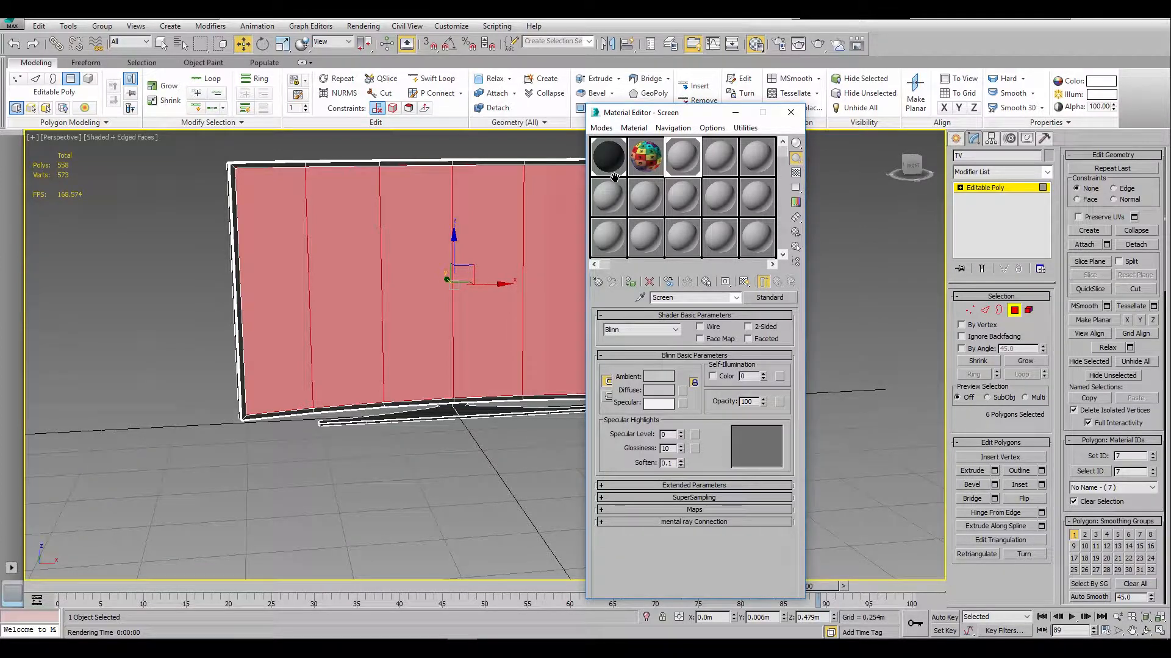
# - Invert the polygon selection with Ctrl+I to grab the TV screen panels for the Screen material
pyautogui.press('ctrl+i')
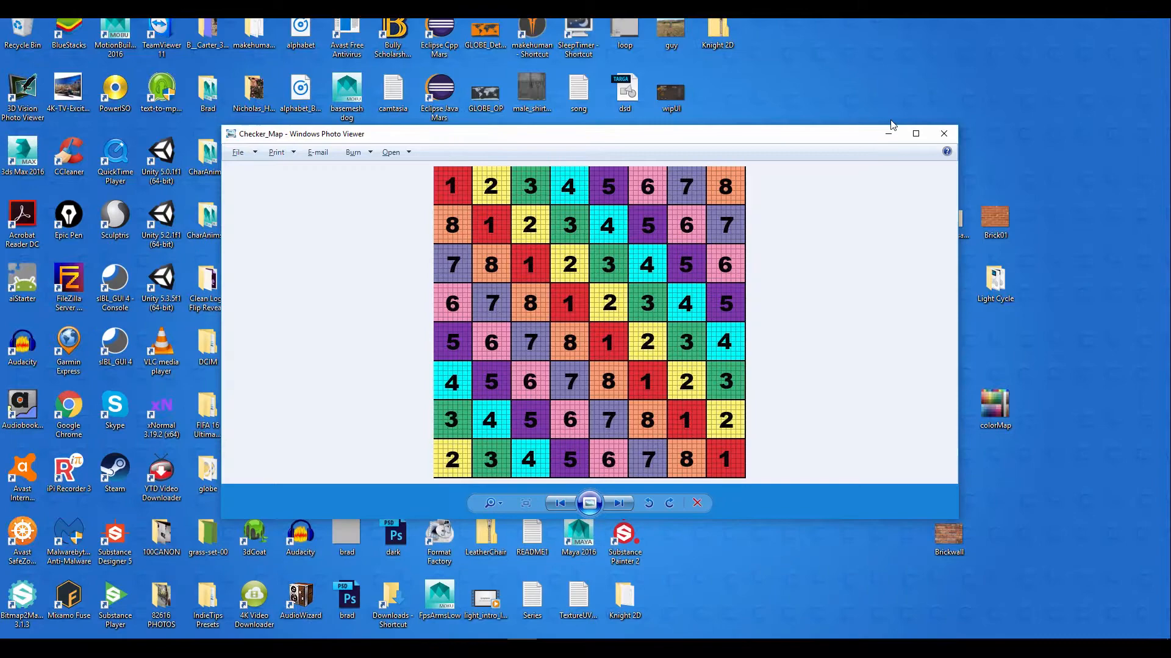
pyautogui.click(942, 134)
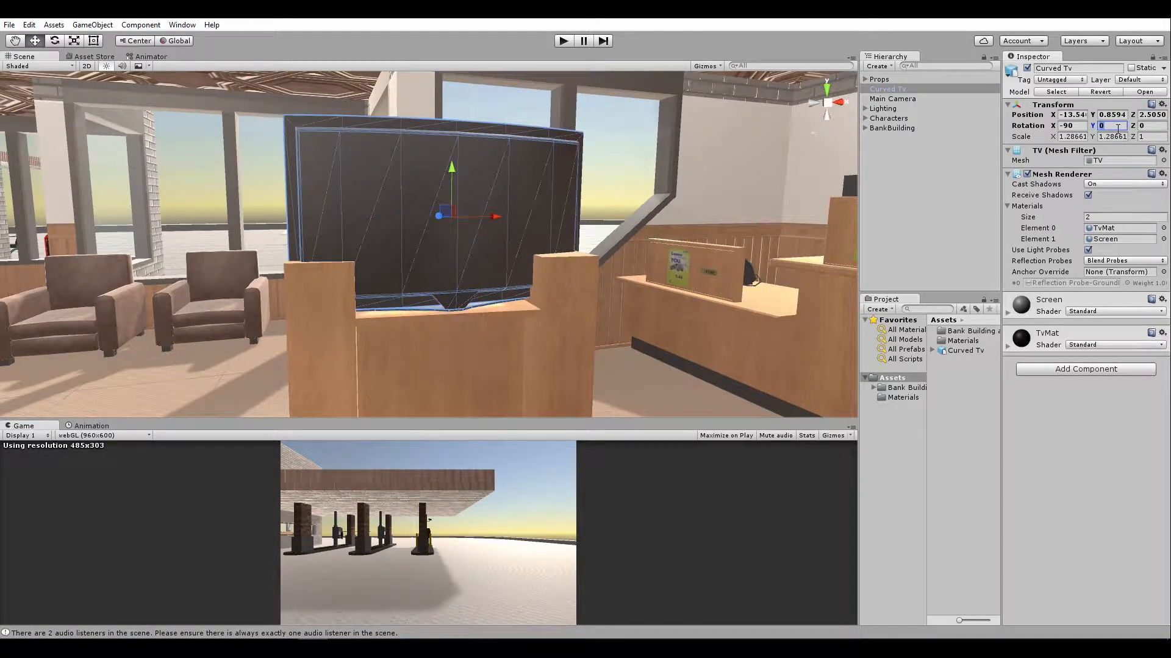
# - Set the Curved Tv's Rotation Y to 180 so it faces into the lobby
pyautogui.write('180')
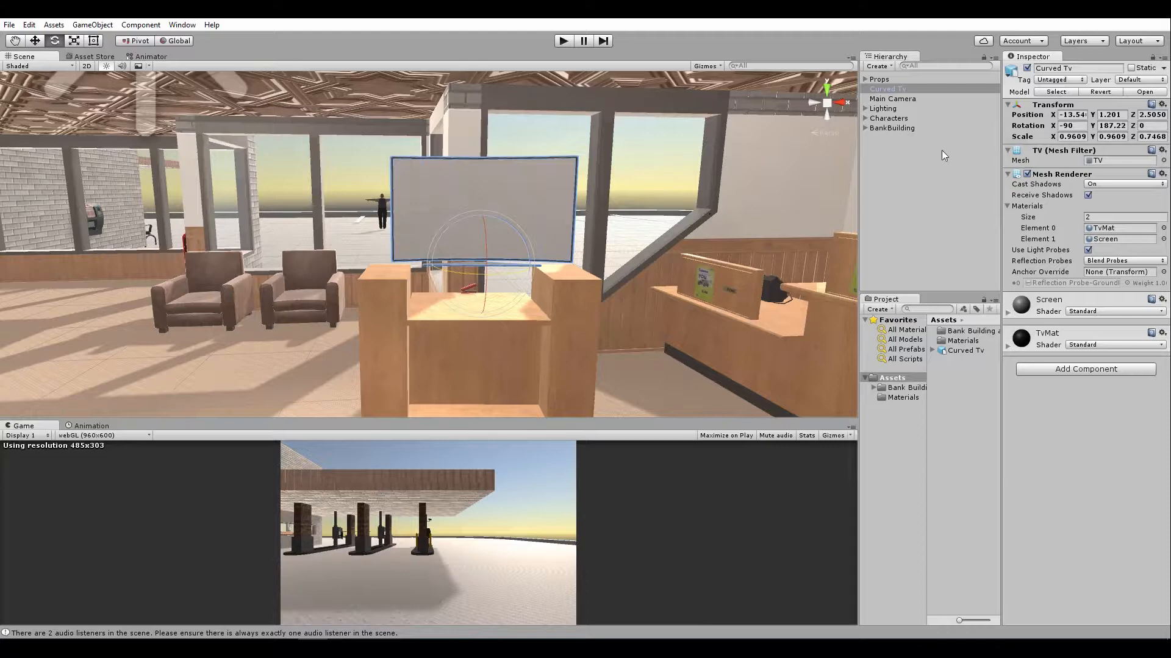
# - Add a new camera named Cam1 and turn the view toward the bank counters
pyautogui.click(877, 66)
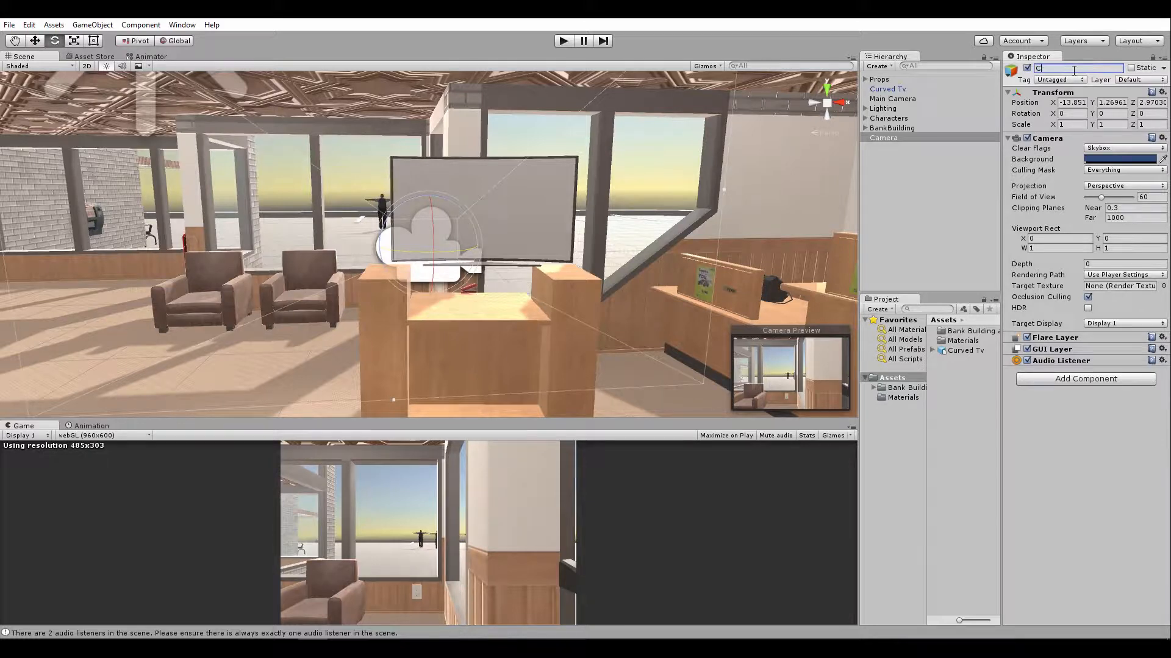
pyautogui.write('Cam1')
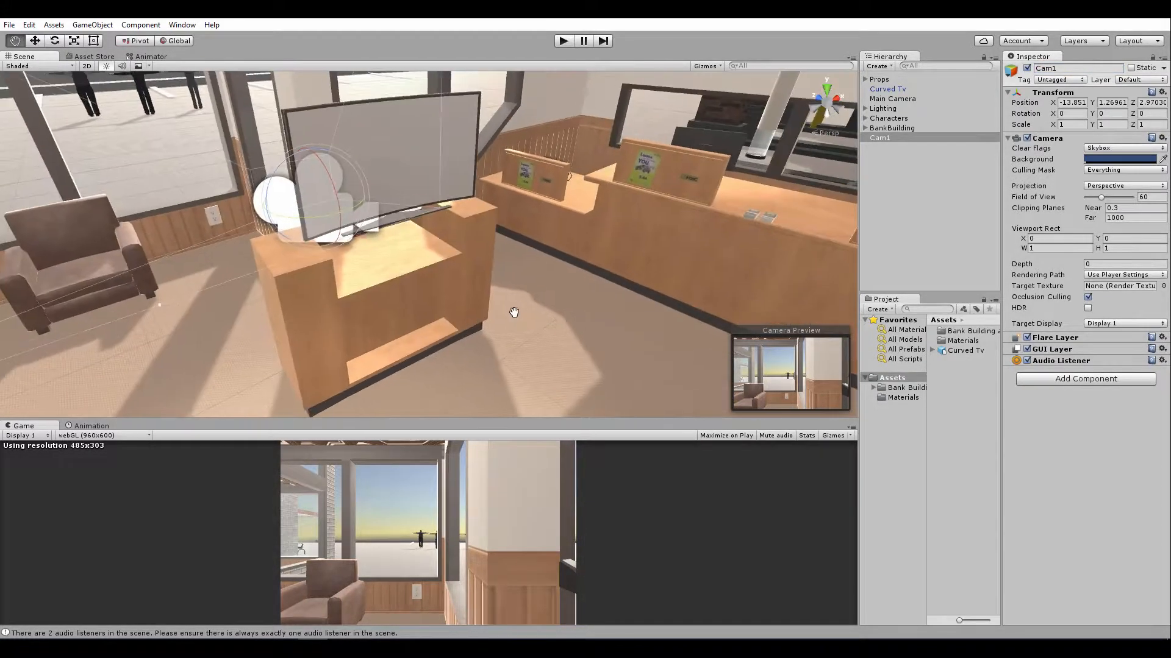
pyautogui.moveTo(513, 312); pyautogui.dragTo(441, 215)
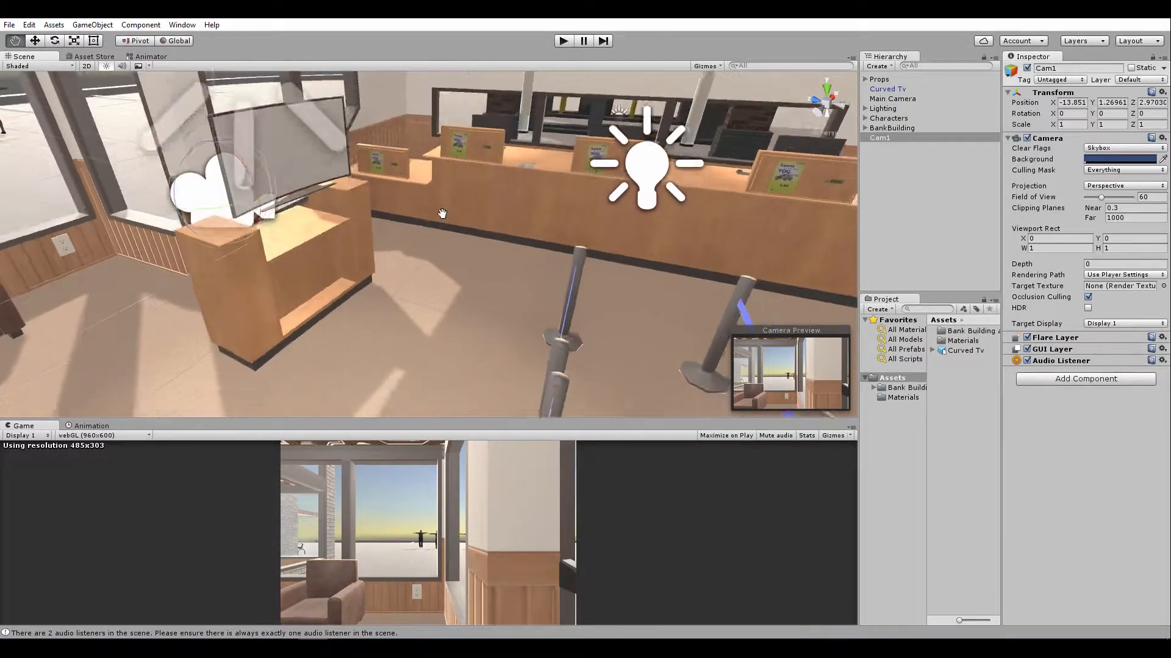
pyautogui.moveTo(441, 214); pyautogui.dragTo(418, 258)
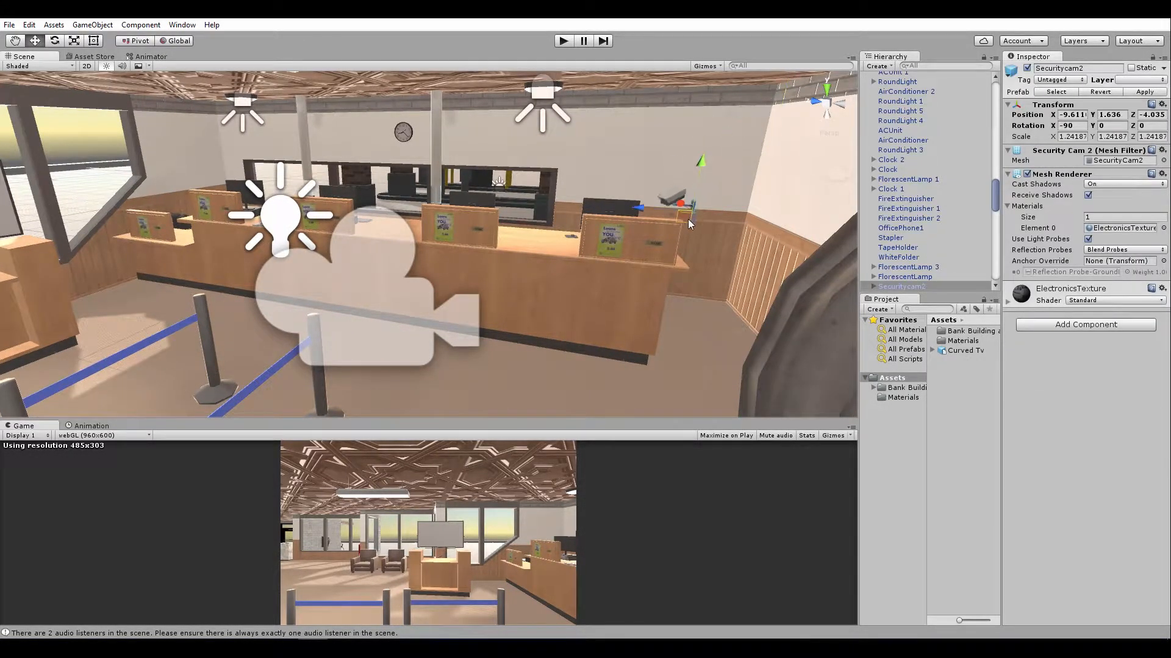
# - Frame the security camera model, align it to the view, and position Cam1 over the queue area
pyautogui.moveTo(687, 225); pyautogui.dragTo(520, 334)
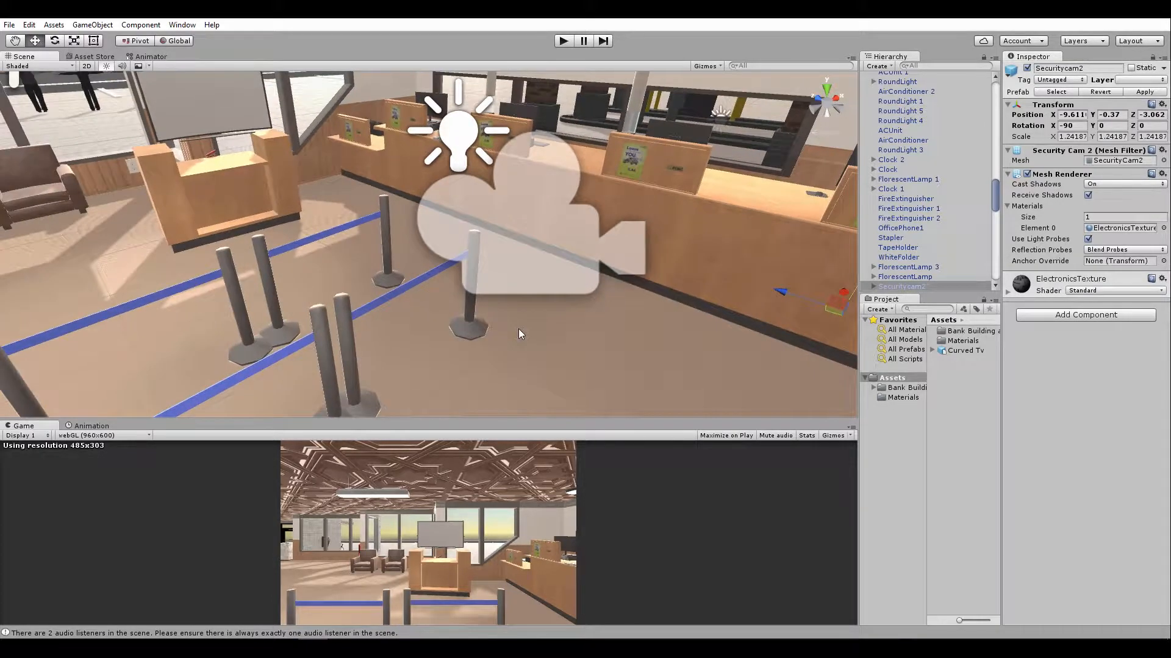
pyautogui.press('ctrl+shift+f')
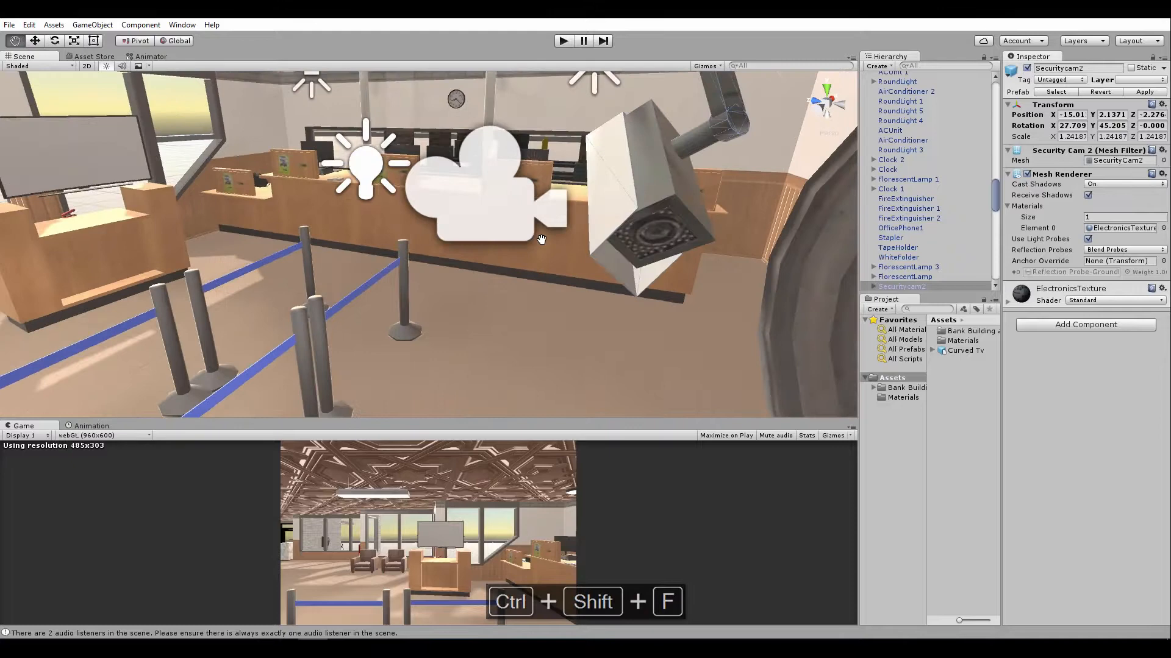
pyautogui.press('ctrl+z')
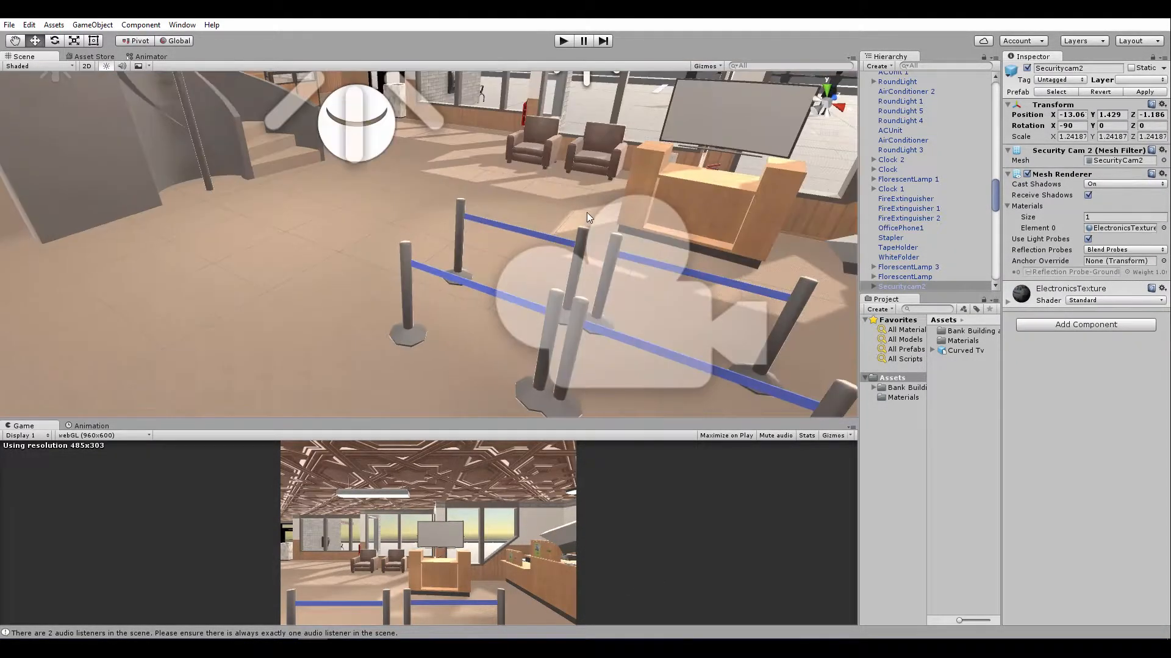
pyautogui.click(879, 286)
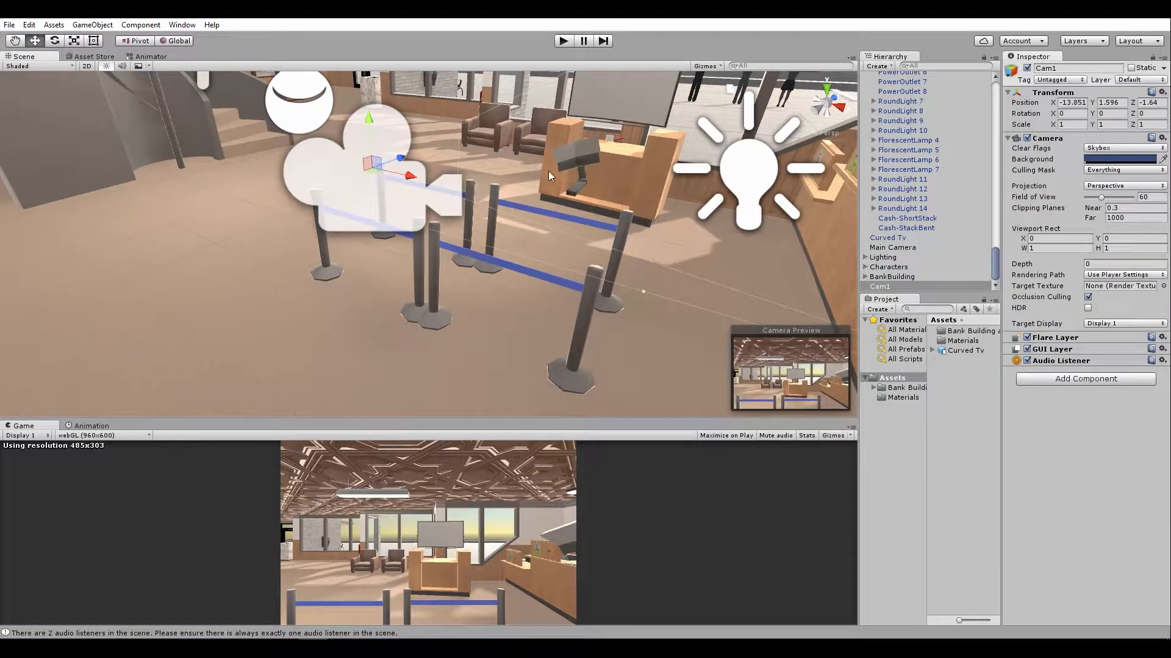
pyautogui.moveTo(888, 232)
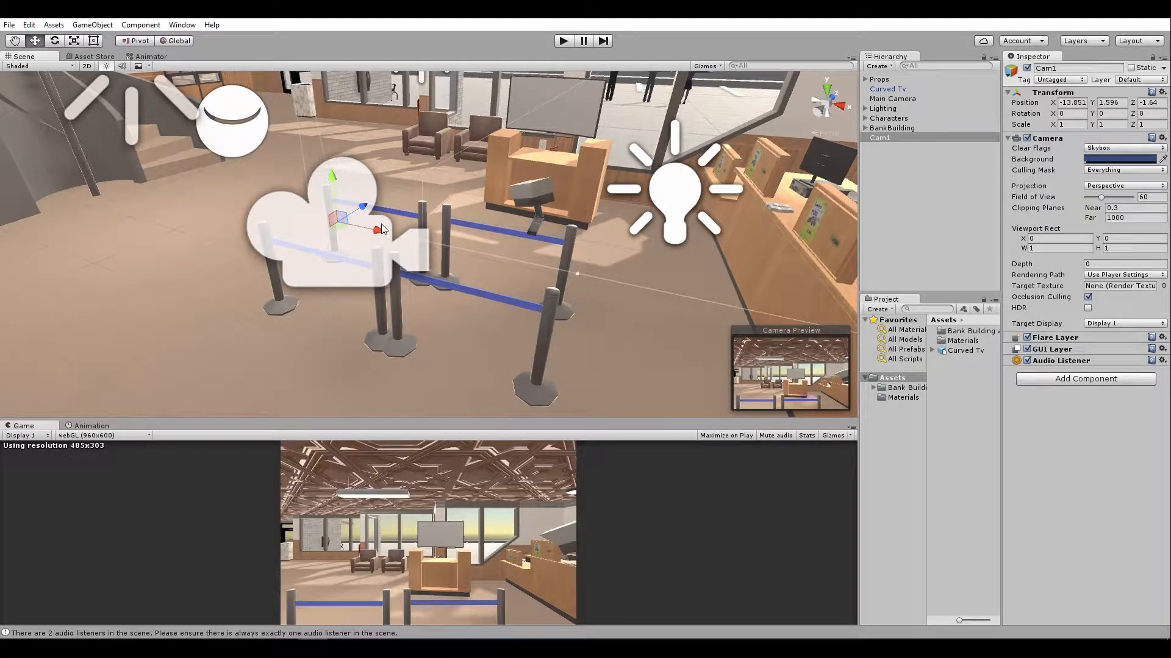
pyautogui.moveTo(380, 228); pyautogui.dragTo(299, 261)
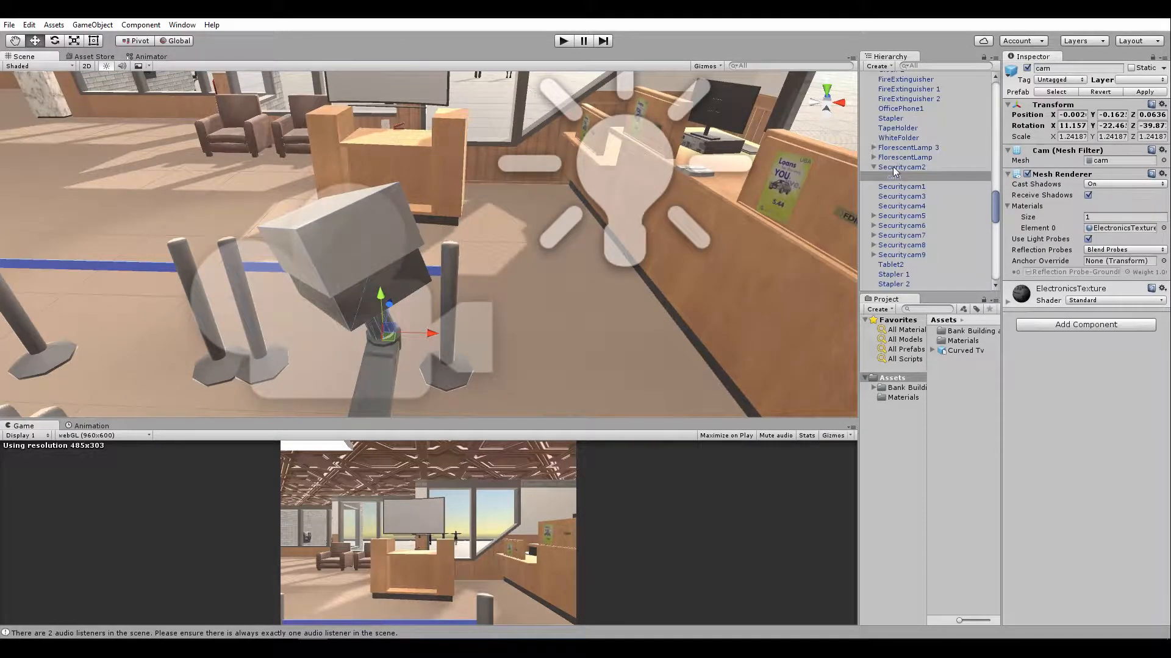
# - Inspect Securitycam2, reselect Cam1 and bring the view back toward the counter with the TV
pyautogui.click(901, 167)
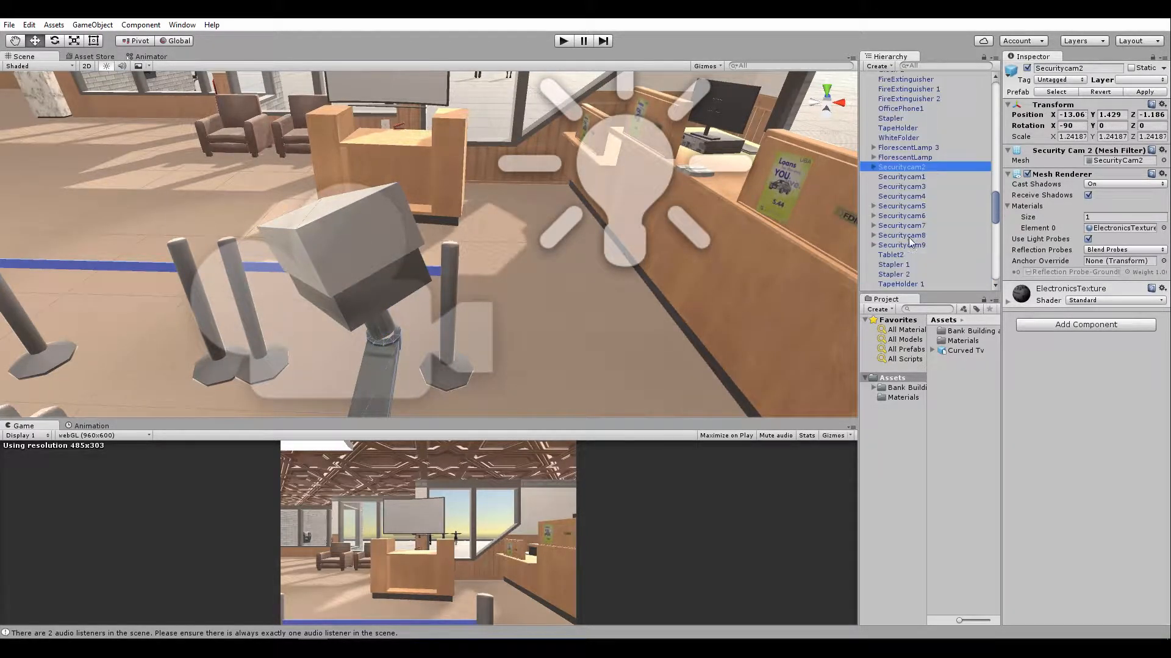
pyautogui.scroll(-3)
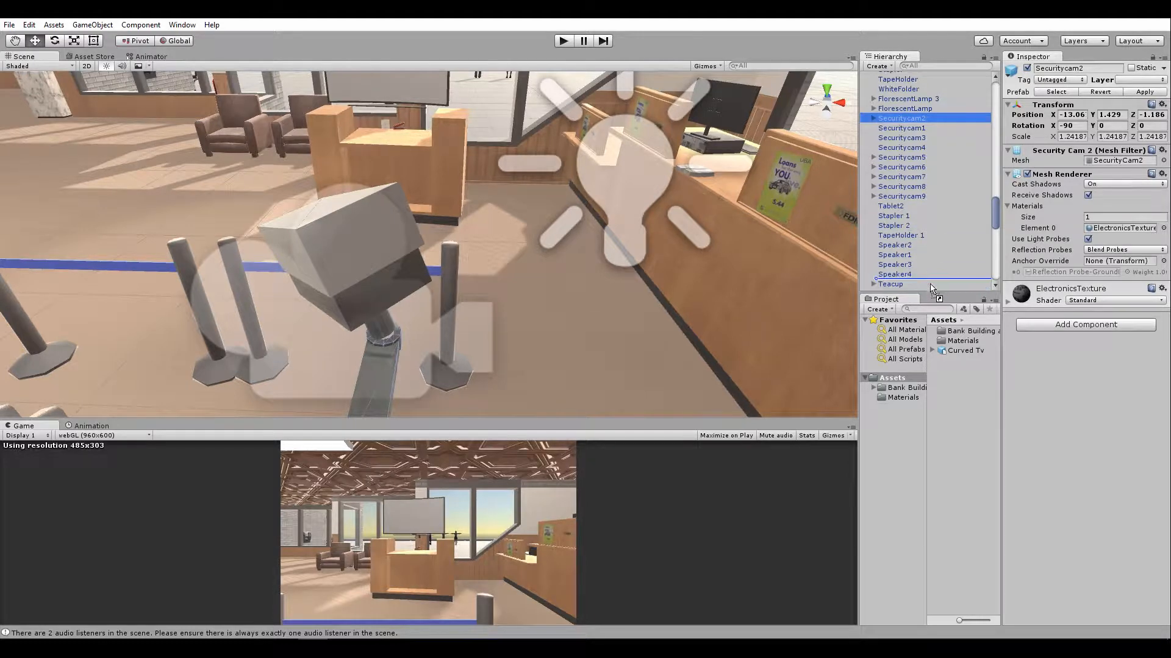
pyautogui.scroll(-3)
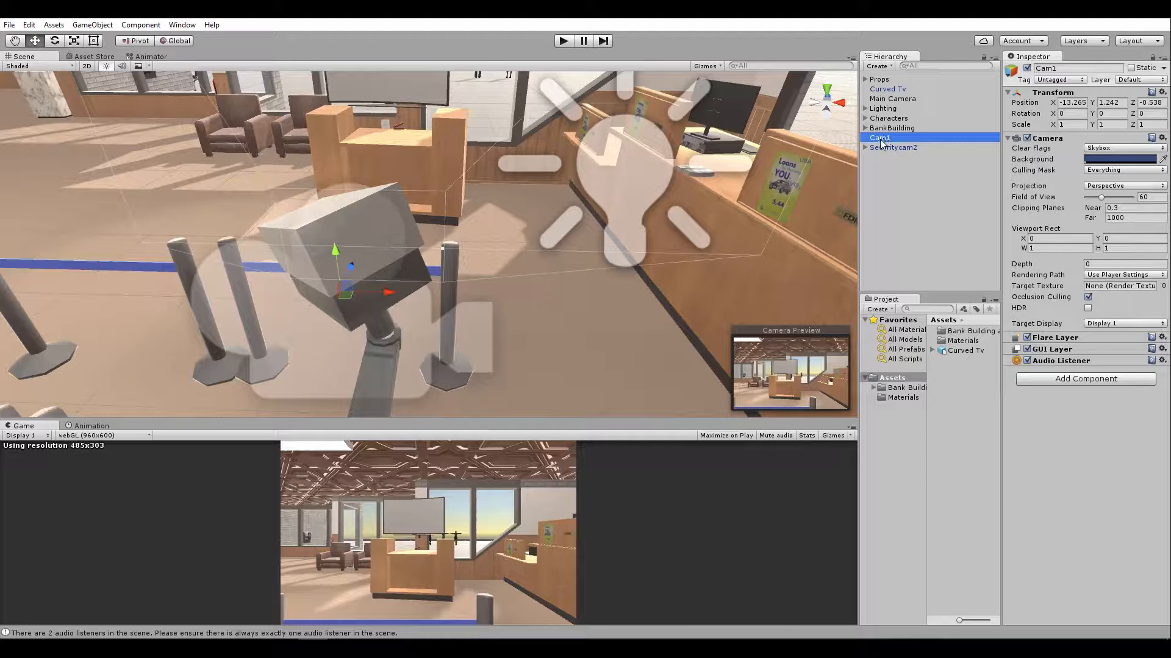
pyautogui.click(892, 148)
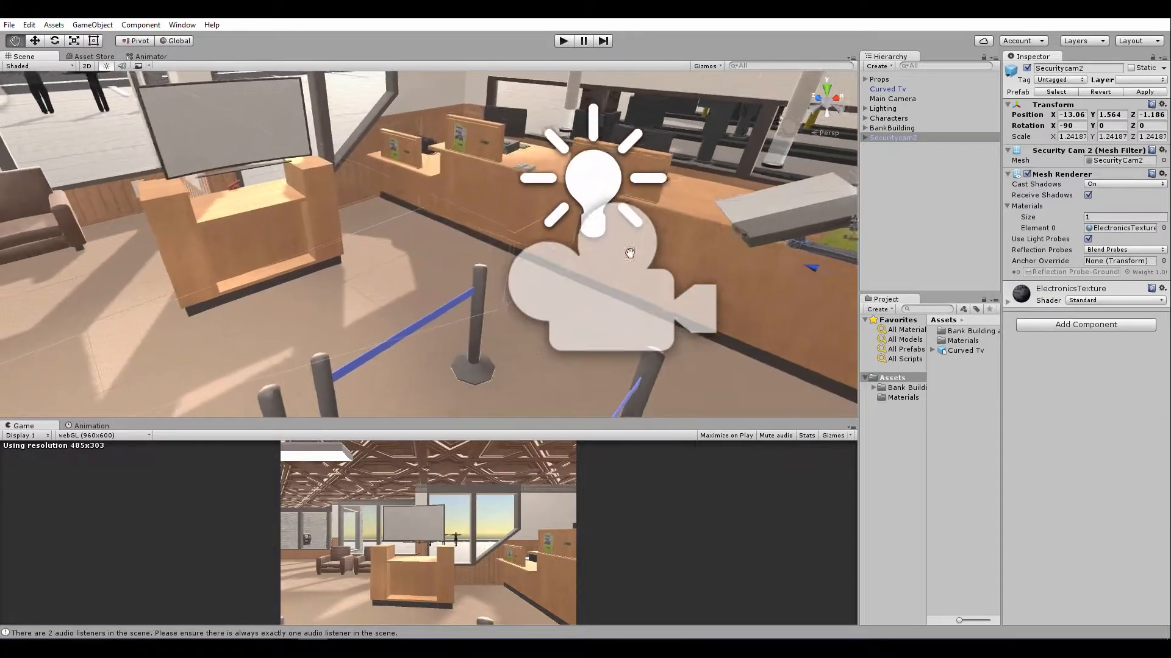
pyautogui.moveTo(629, 253); pyautogui.dragTo(440, 291)
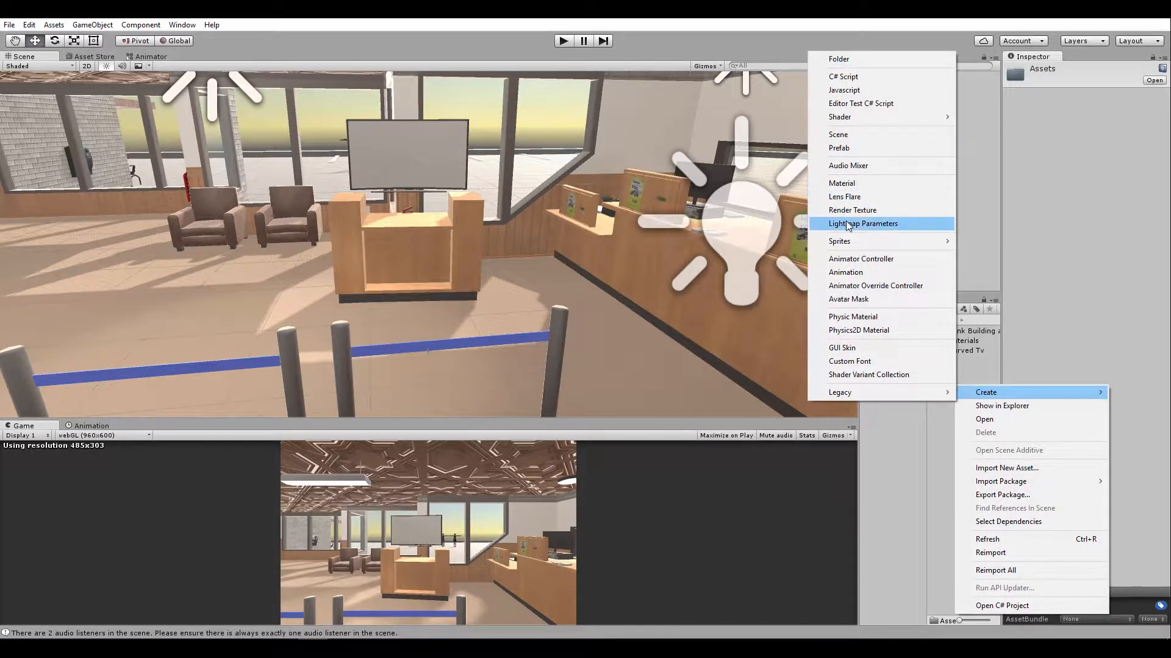
# - Create a Cam1 render texture sized 512×512 with 2-sample anti-aliasing
pyautogui.click(853, 211)
pyautogui.write('Cam1')
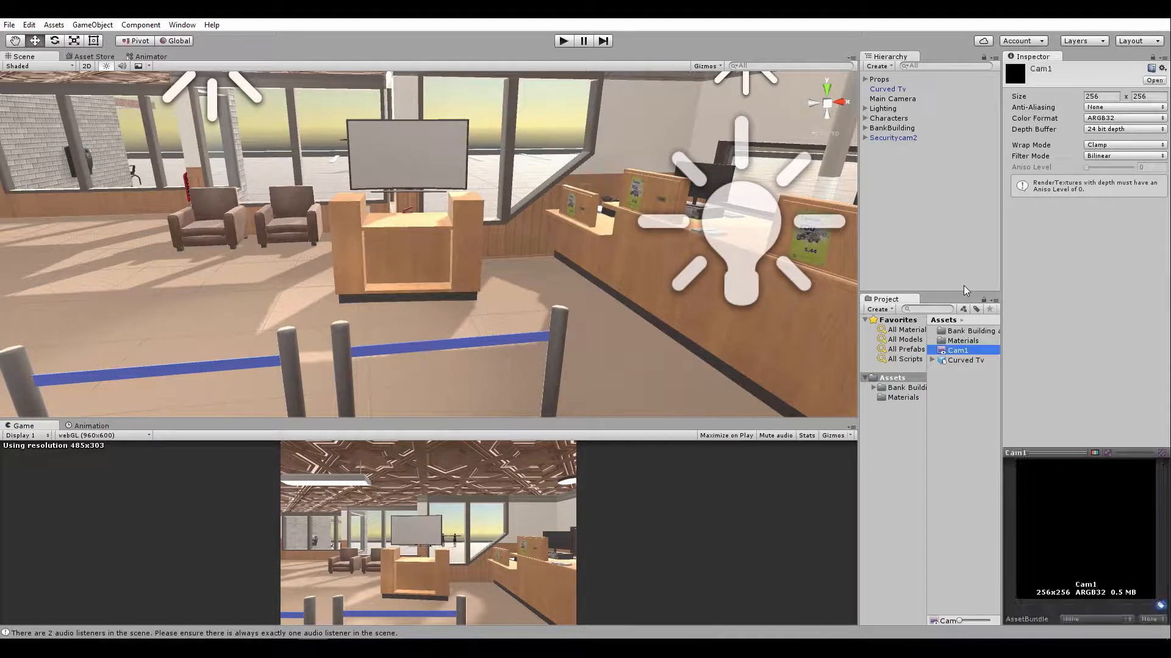
pyautogui.click(1099, 96)
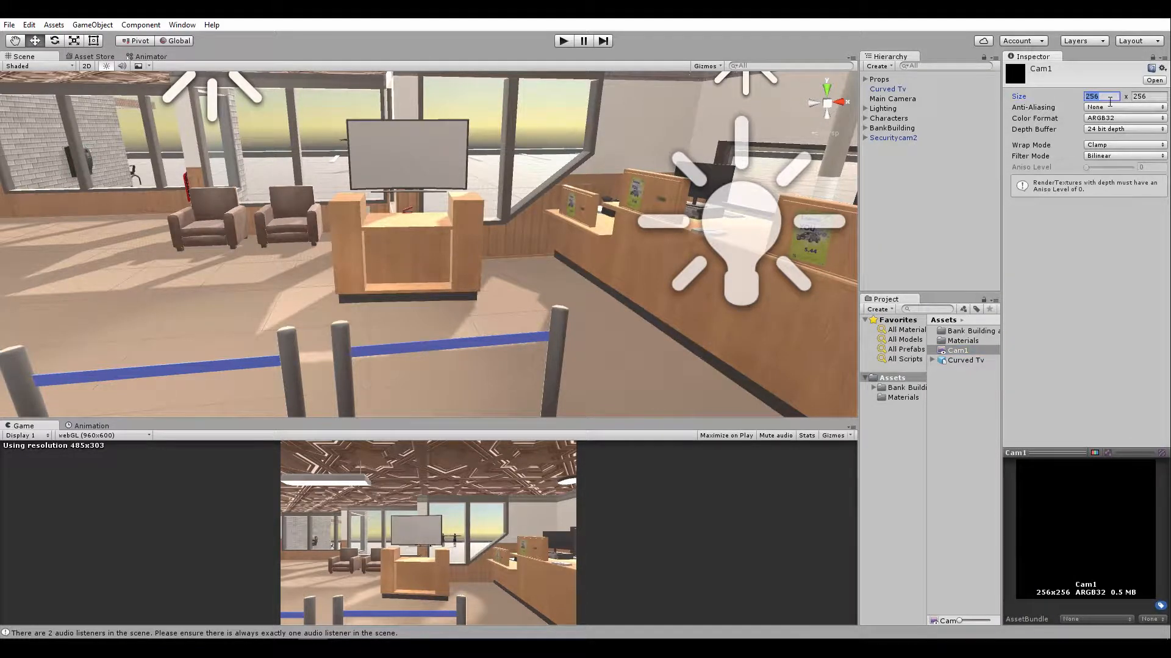
pyautogui.write('512')
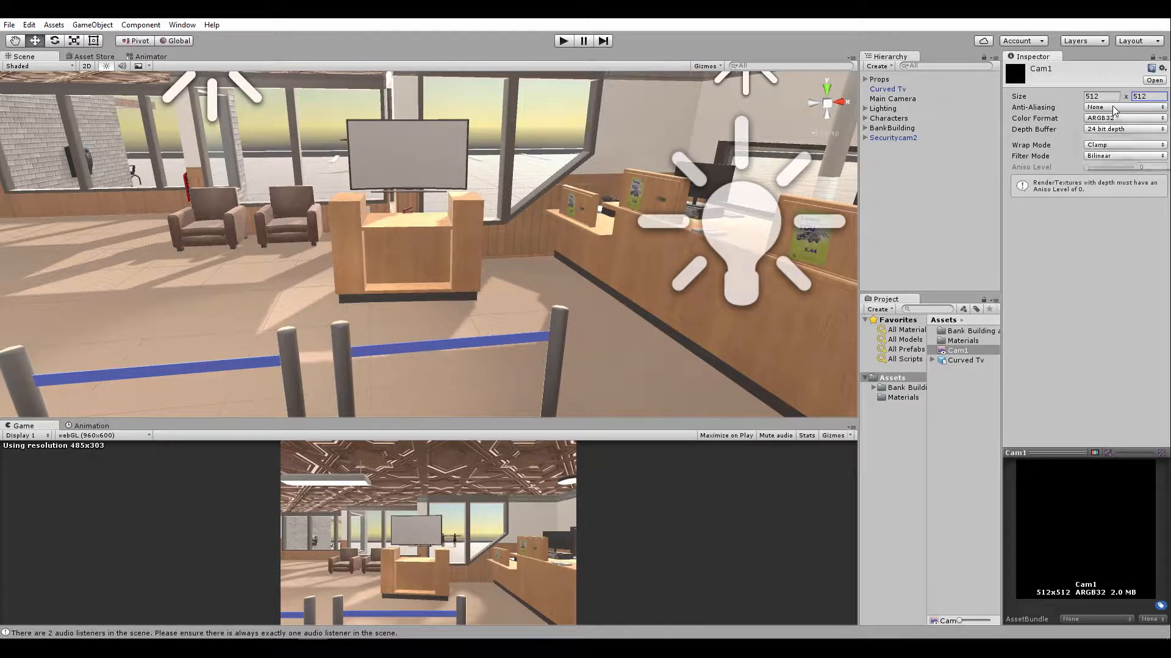
pyautogui.click(1124, 107)
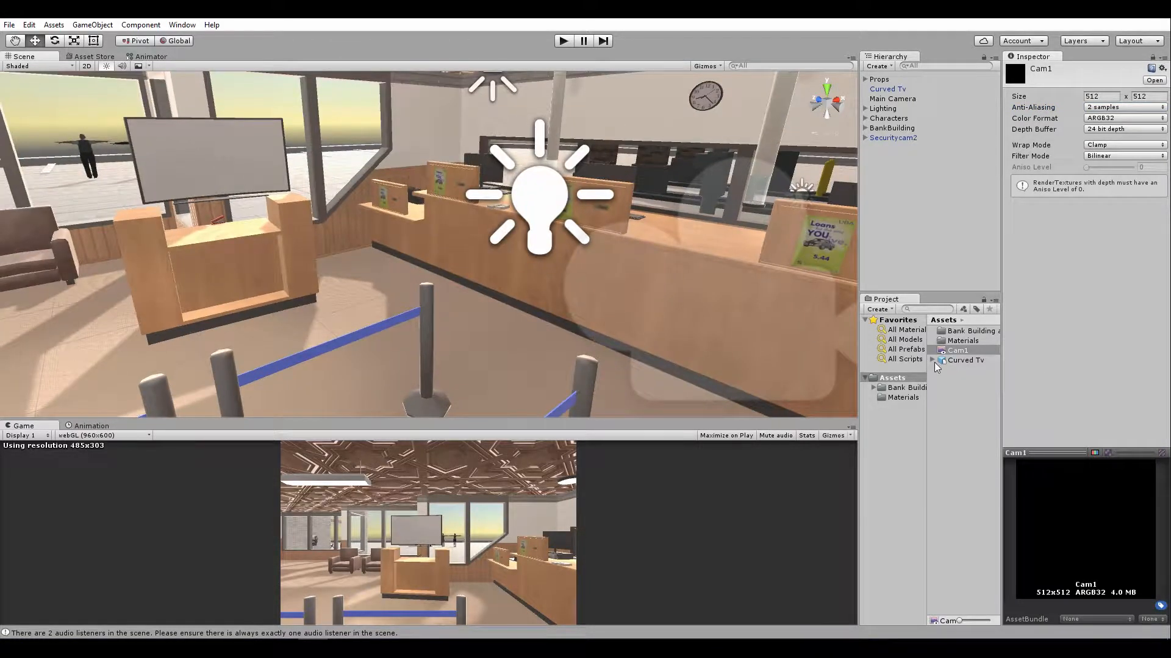
# - Create a new material named cam1 and assign it to the curved TV's Element 1 screen slot
pyautogui.rightClick(963, 366)
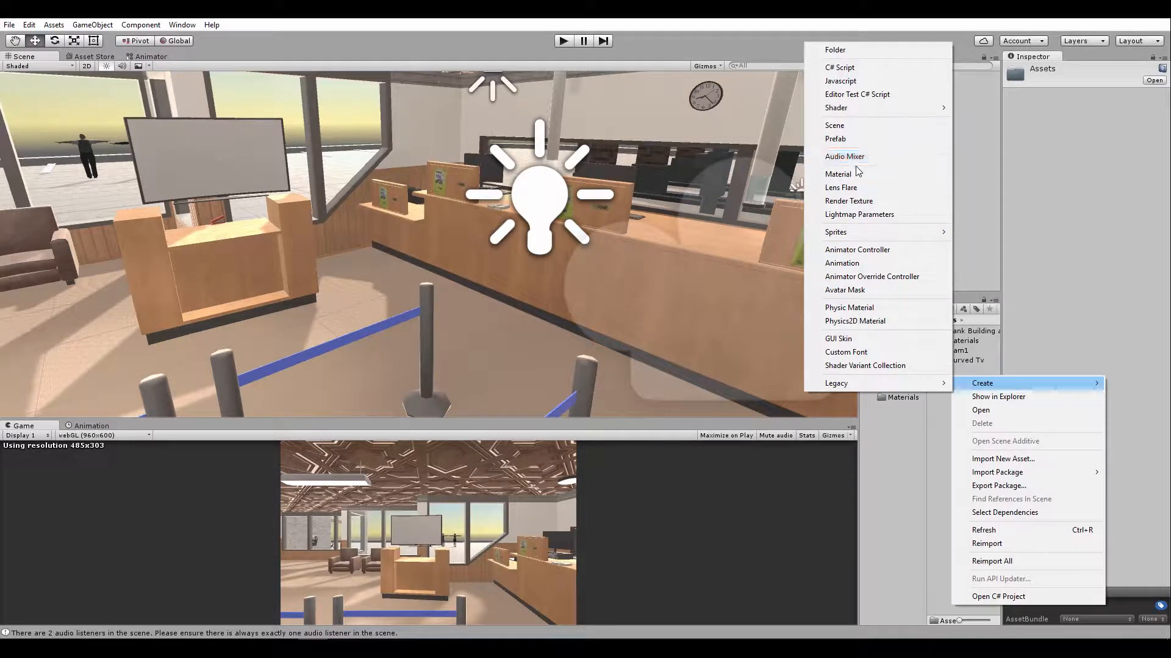
pyautogui.click(838, 174)
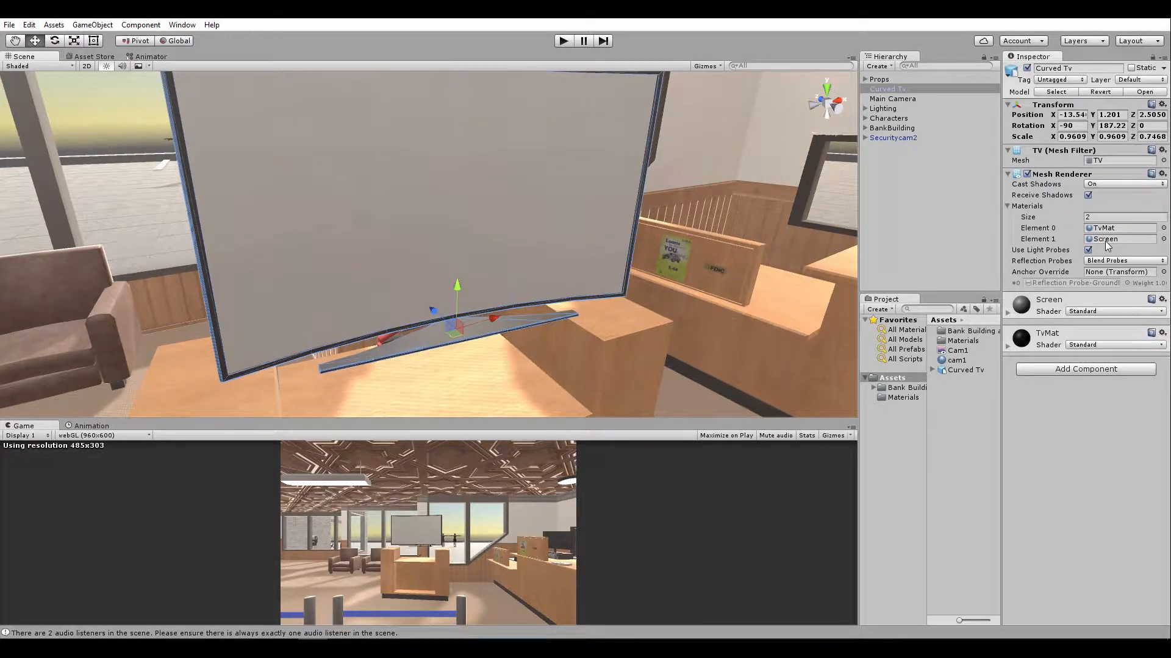
pyautogui.click(1119, 239)
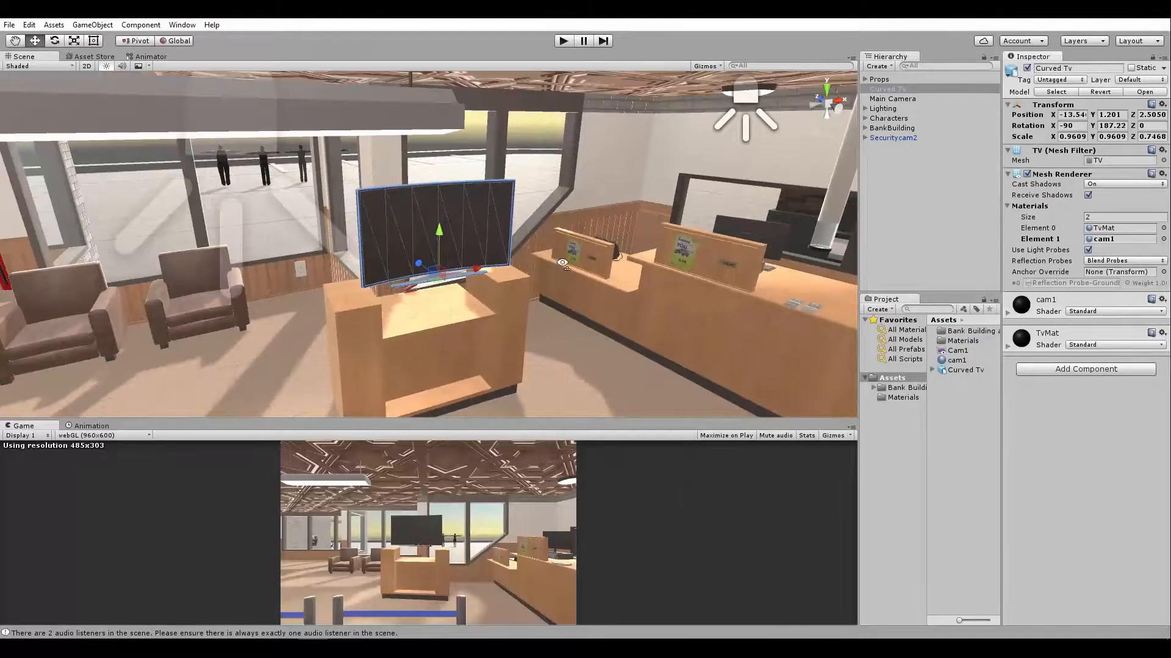
# - Set the Cam1 camera under Securitycam2 to render into the Cam1 render texture
pyautogui.click(959, 350)
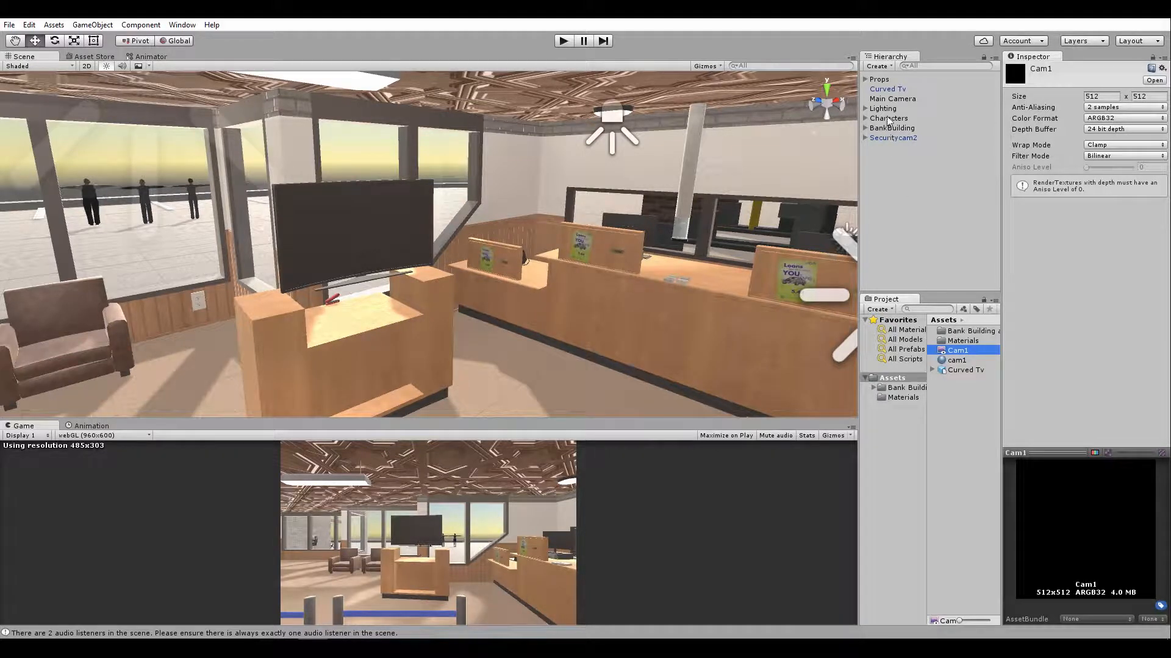
pyautogui.click(866, 137)
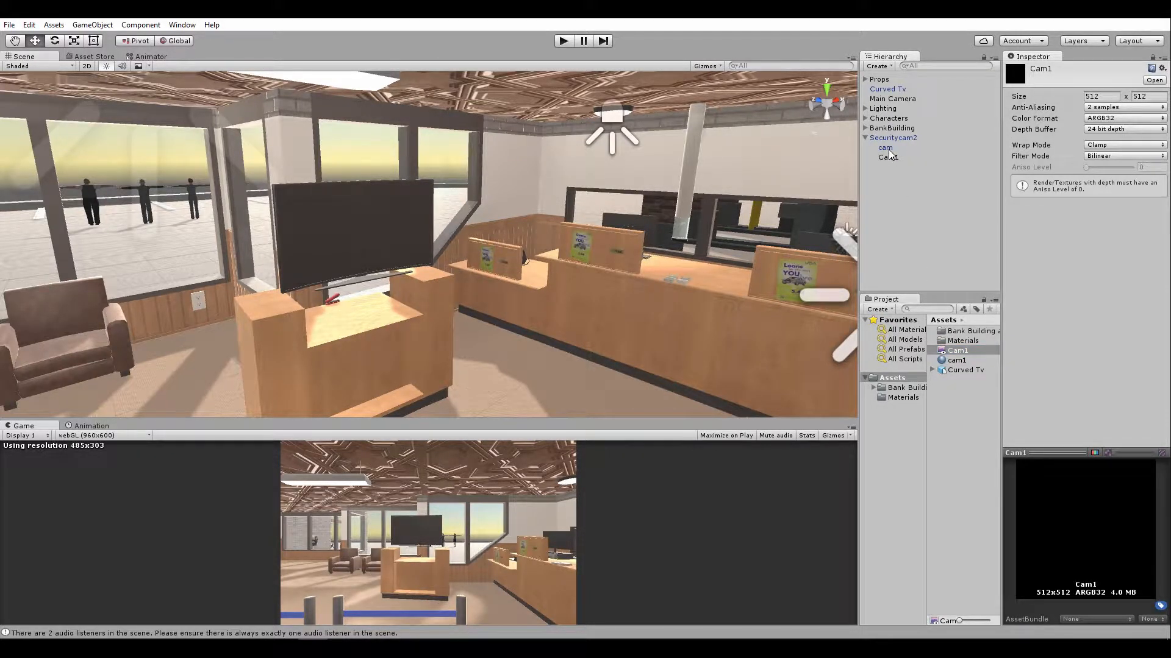
pyautogui.click(889, 157)
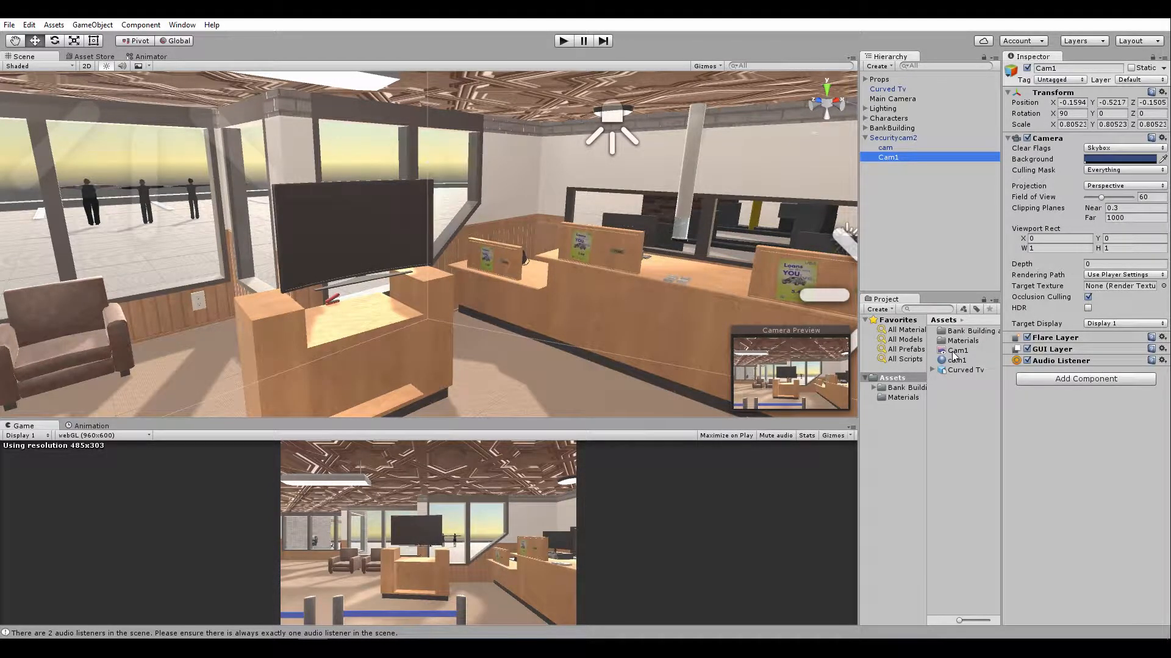
pyautogui.click(1120, 285)
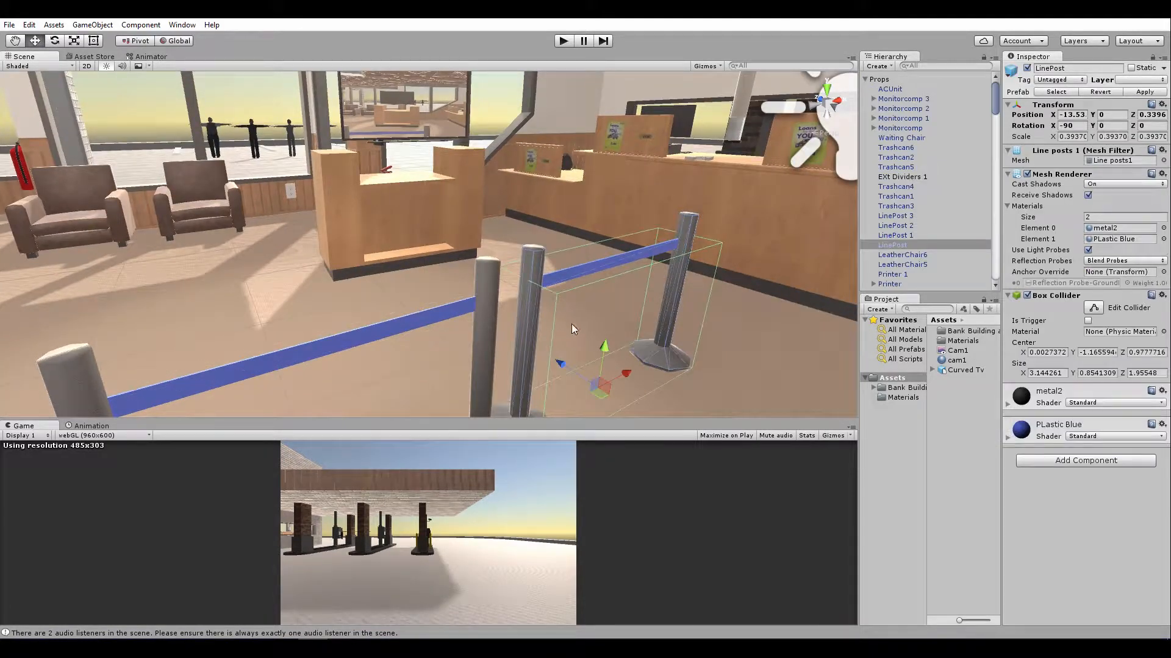
# - Undo the accidental line post move and check the Cam1 render texture feeding the TV screen
pyautogui.moveTo(605, 346); pyautogui.dragTo(613, 280)
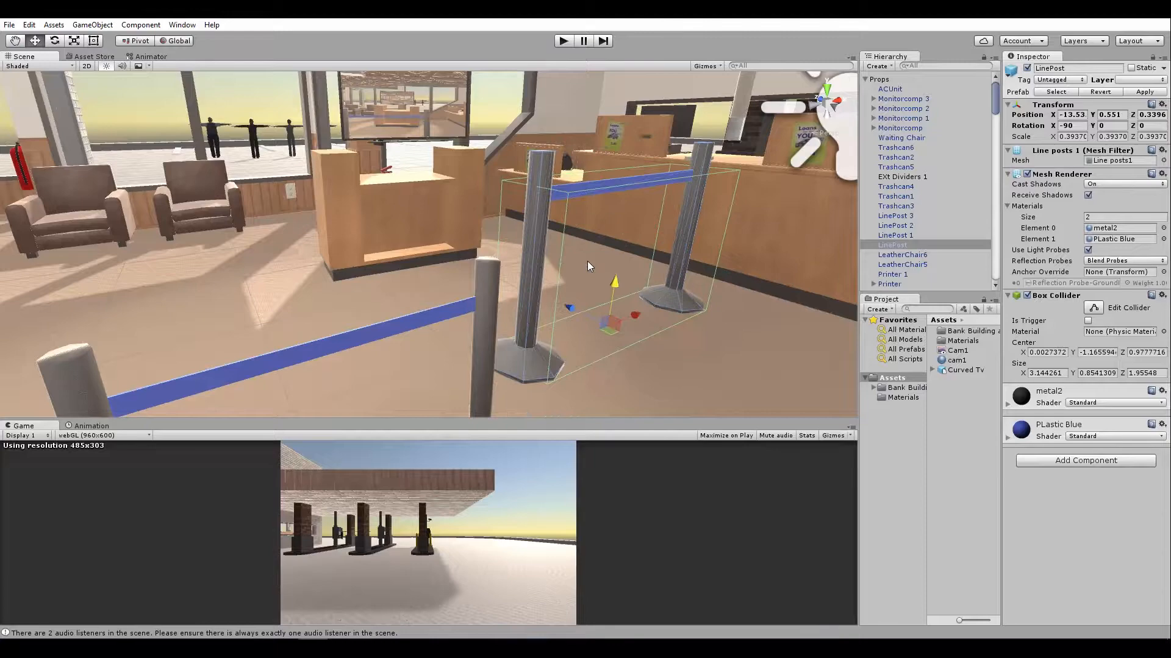
pyautogui.moveTo(613, 280); pyautogui.dragTo(626, 201)
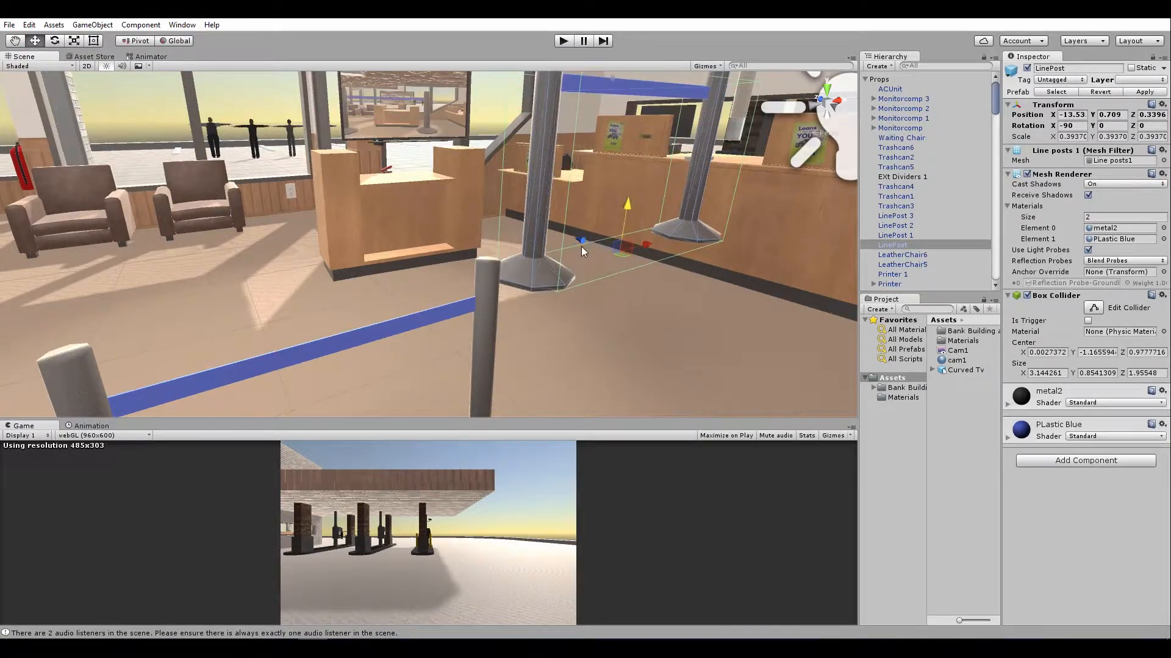
pyautogui.press('ctrl+z')
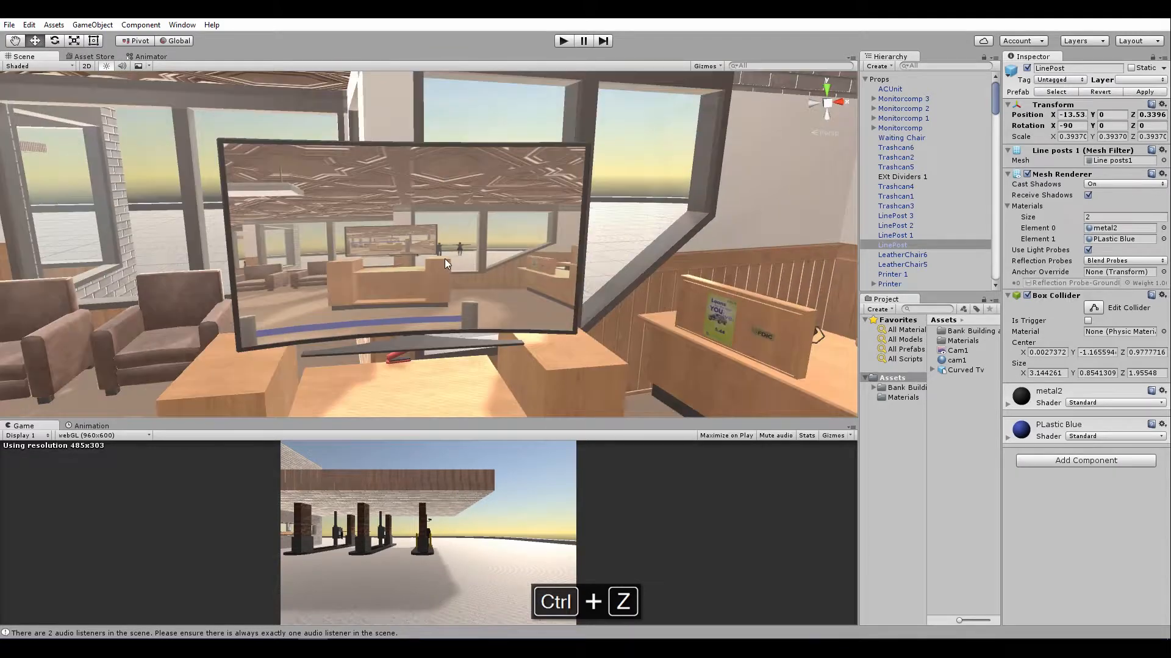
pyautogui.click(957, 350)
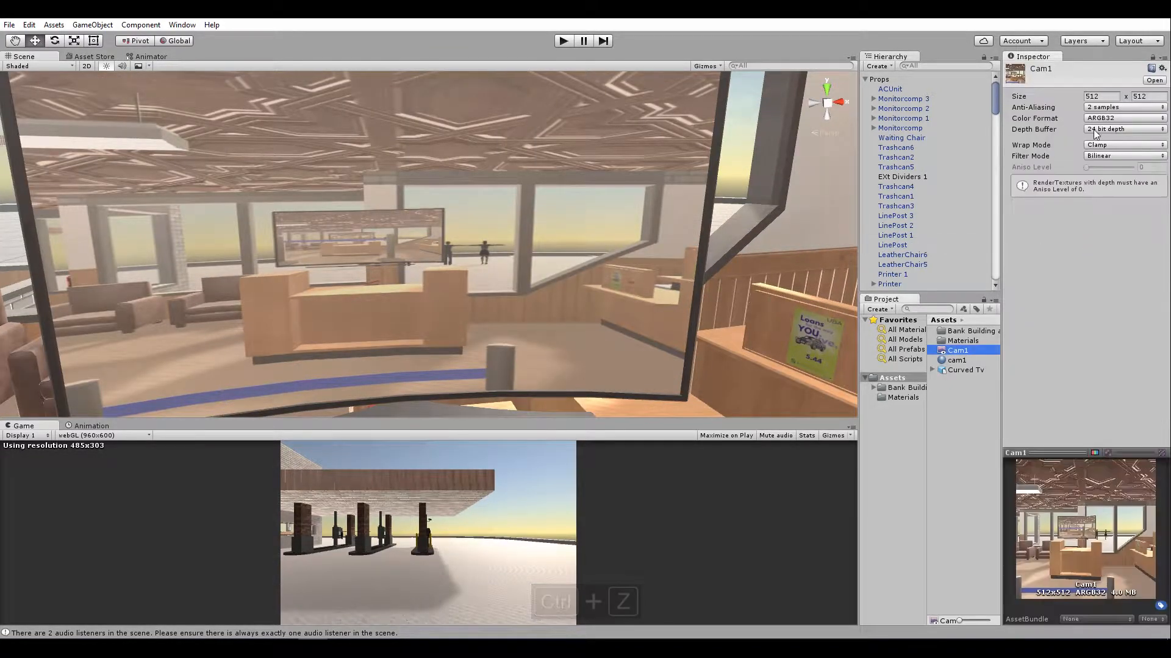
pyautogui.write('201')
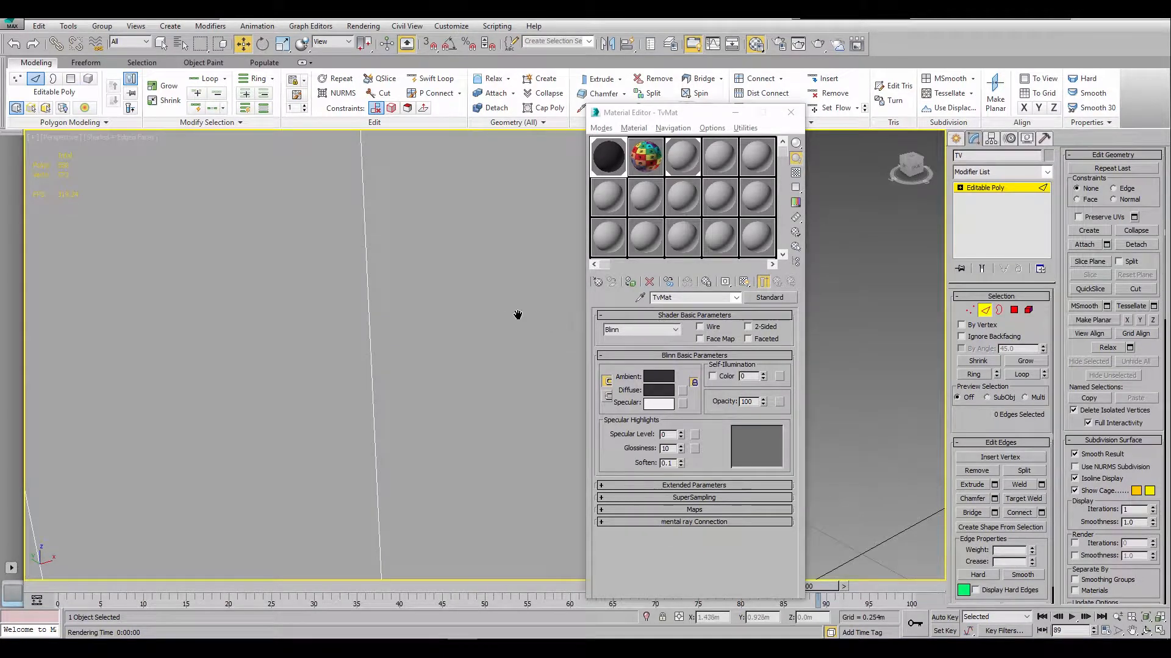
# - Apply the numbered checker material to the screen polygons and add a UVW Map modifier
pyautogui.click(433, 321)
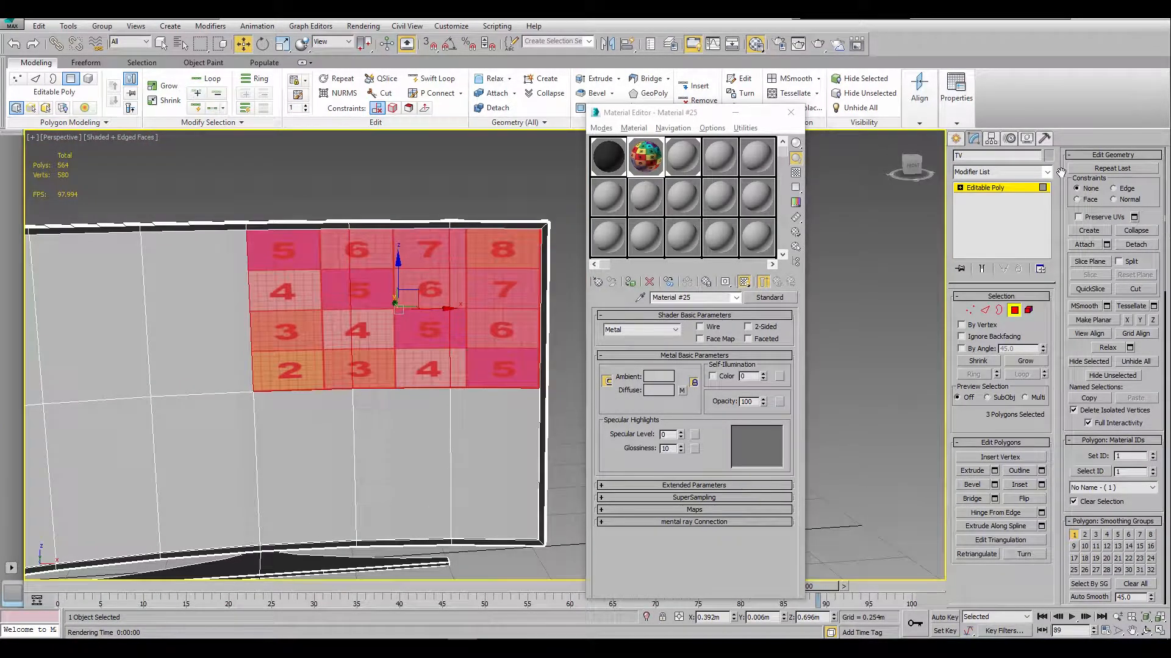
pyautogui.click(1000, 172)
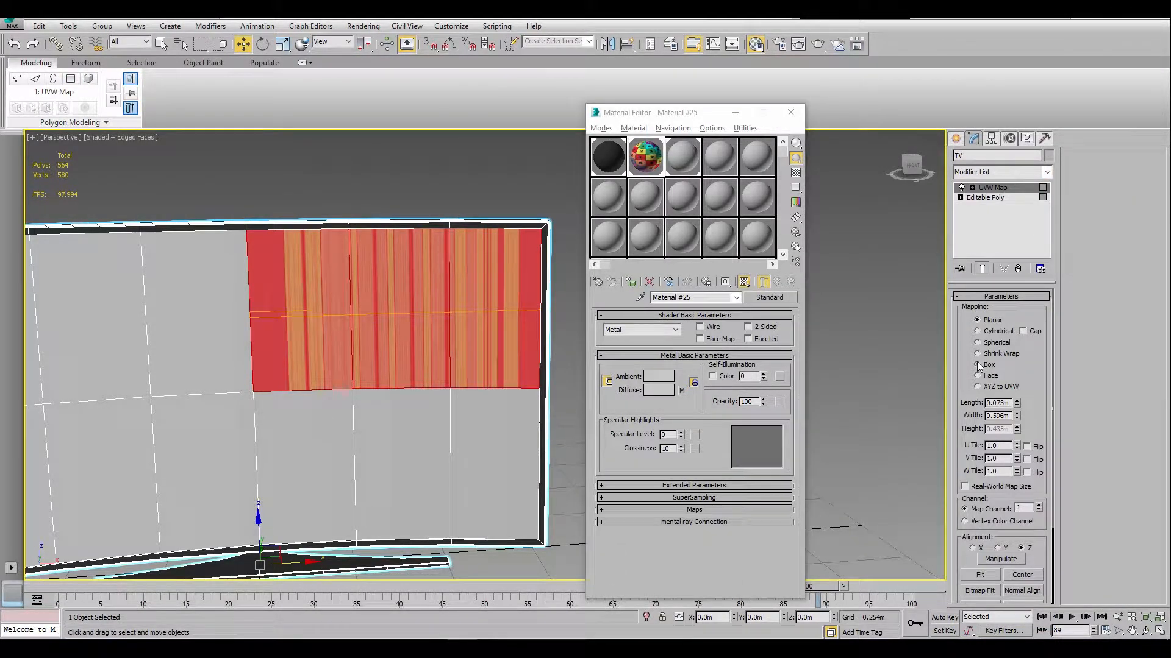
# - Switch the UVW Map to Box projection and collapse the TV back to Editable Poly
pyautogui.click(978, 364)
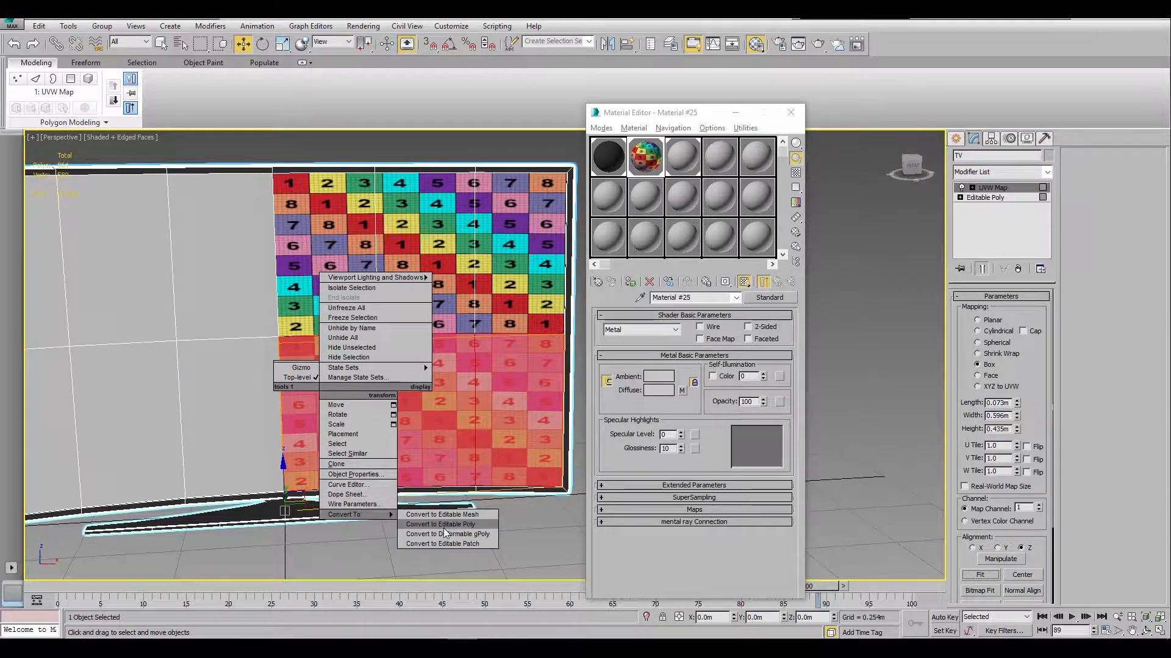
pyautogui.click(439, 524)
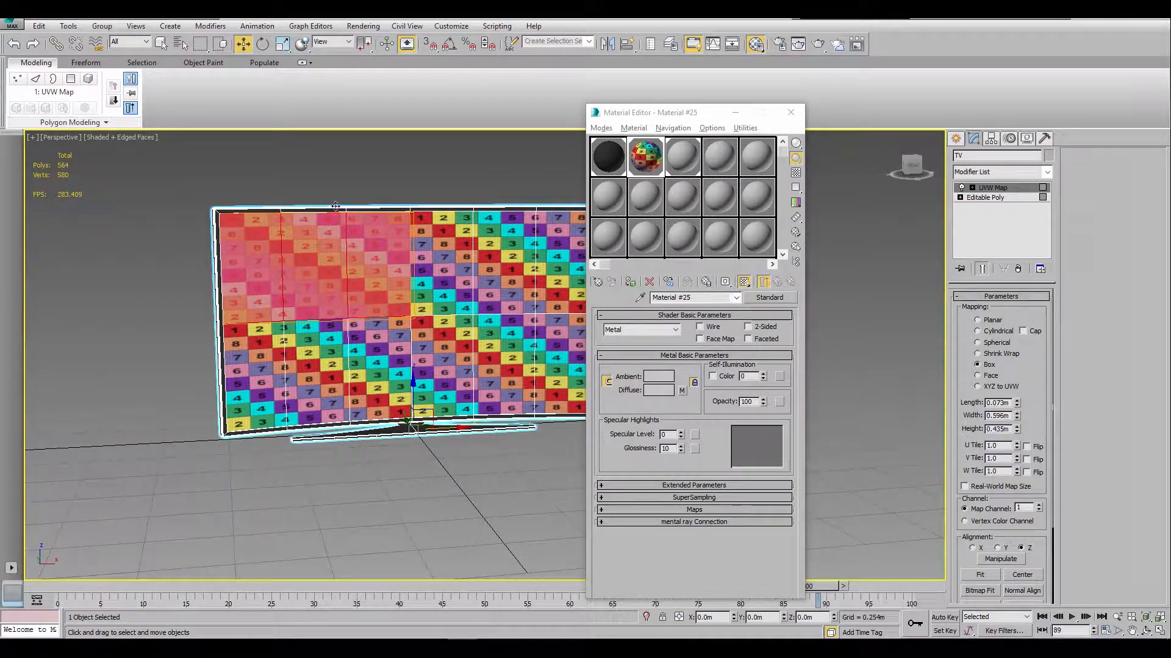
pyautogui.rightClick(335, 207)
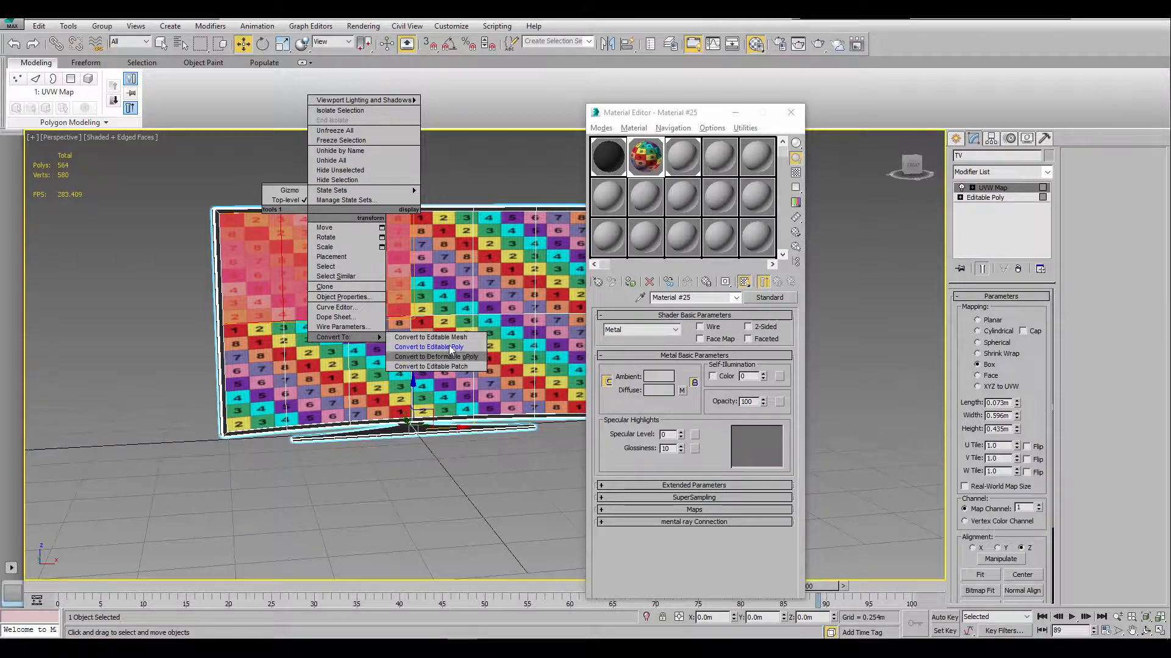
pyautogui.click(428, 346)
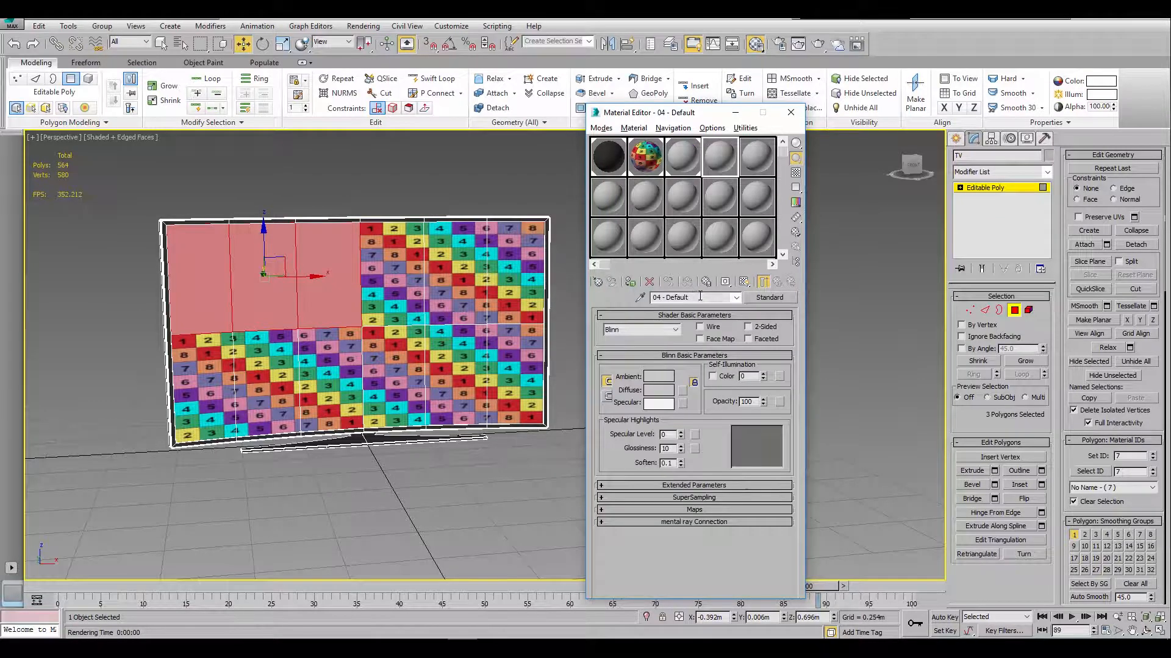
# - Name the screen polygon groups' materials Cam2–Cam4 and close the Material Editor
pyautogui.write('Came')
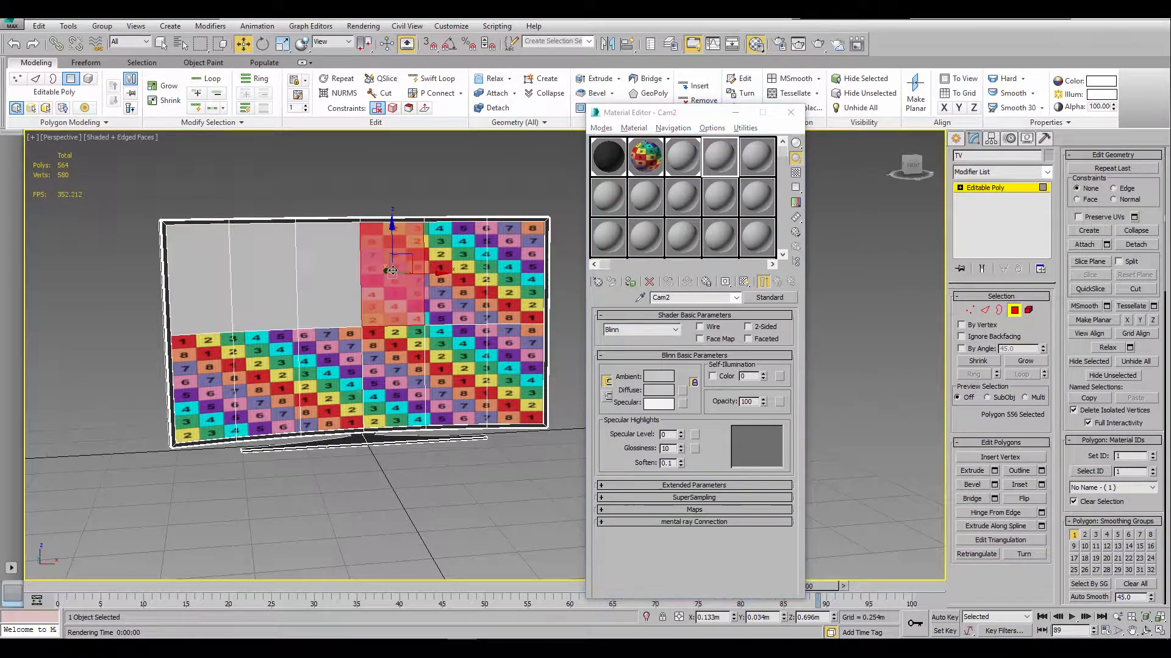
pyautogui.press('ctrl+z')
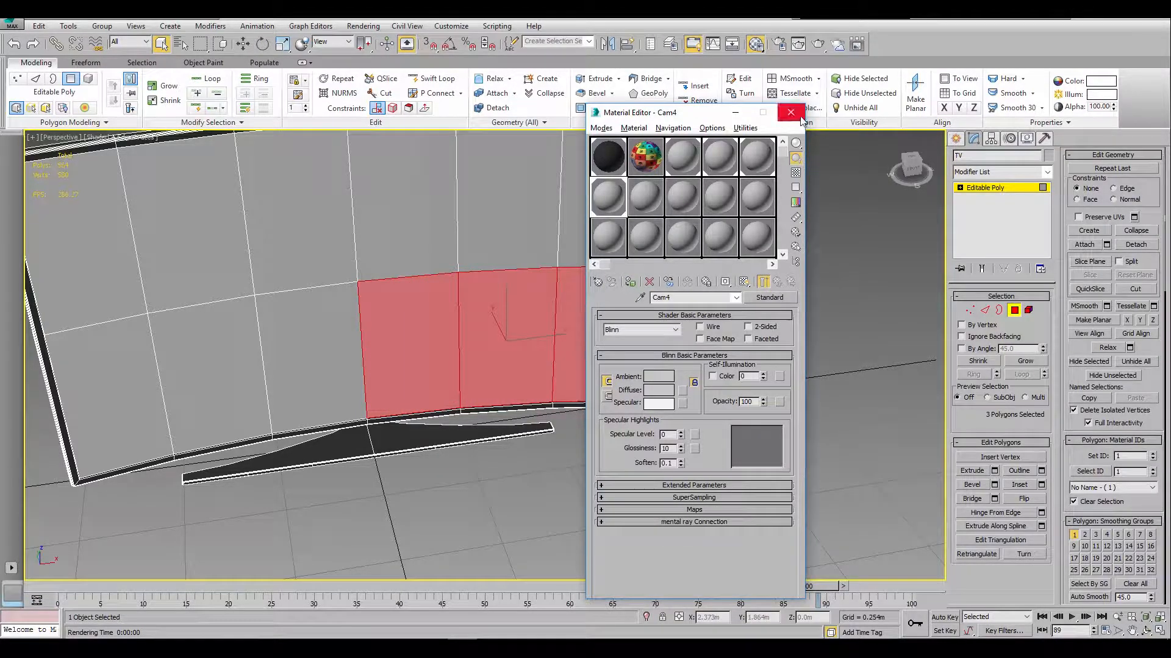
pyautogui.click(790, 112)
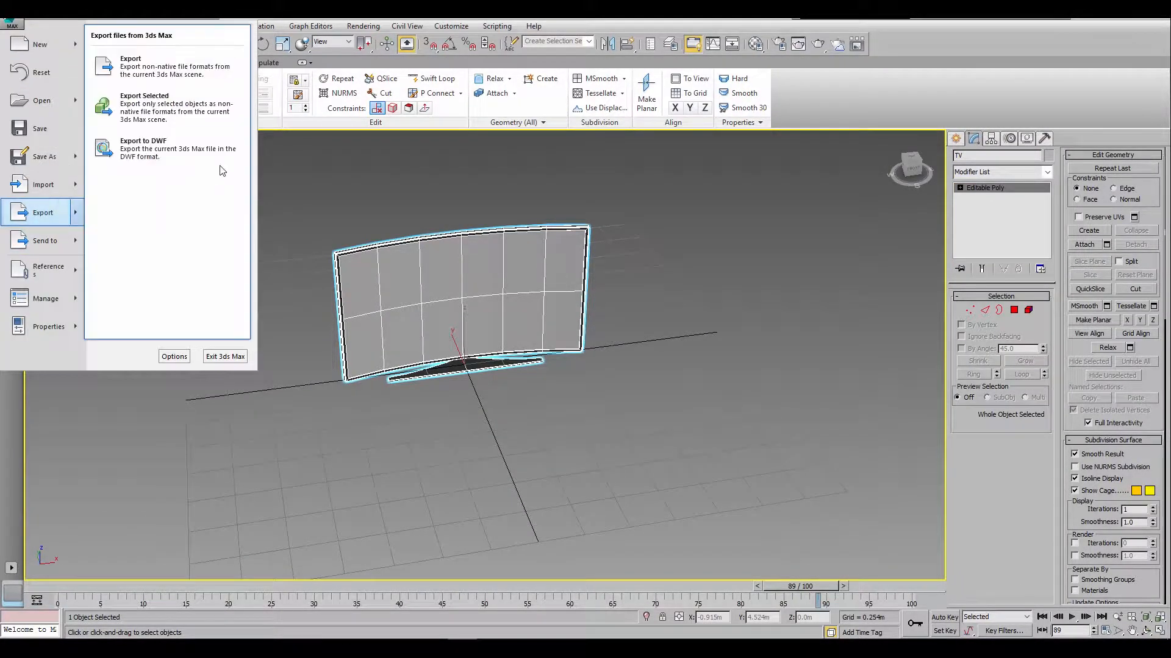
# - Export the selected TV to the Desktop as an FBX file named Curved Tv
pyautogui.click(130, 62)
pyautogui.write('Cuer')
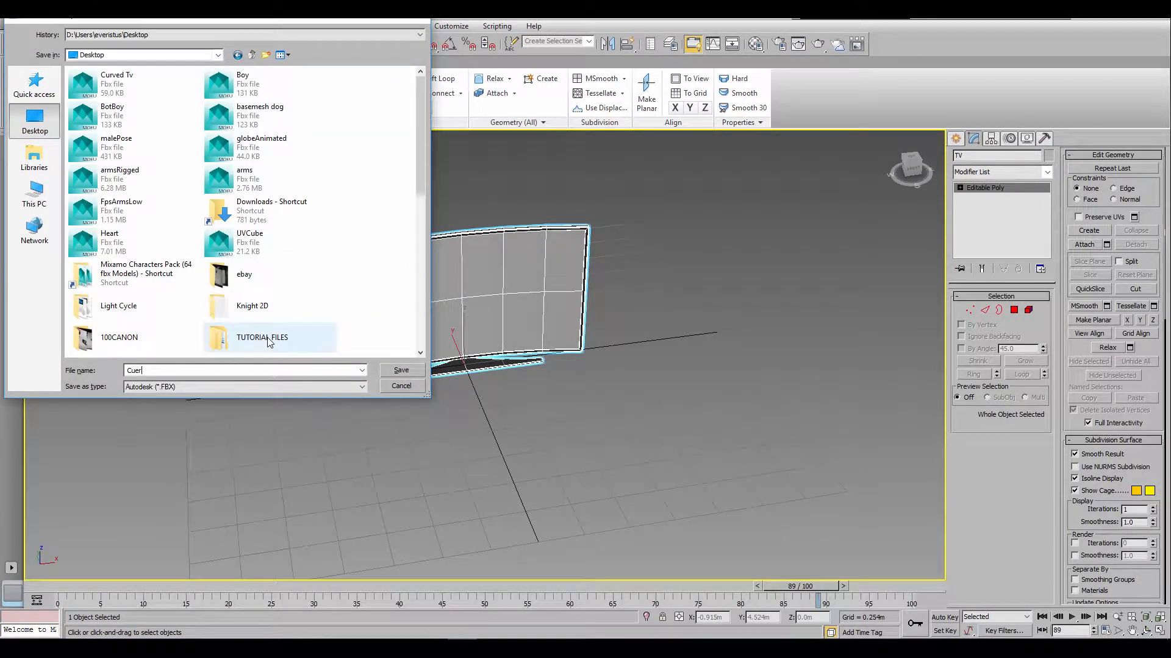
pyautogui.write('Curve')
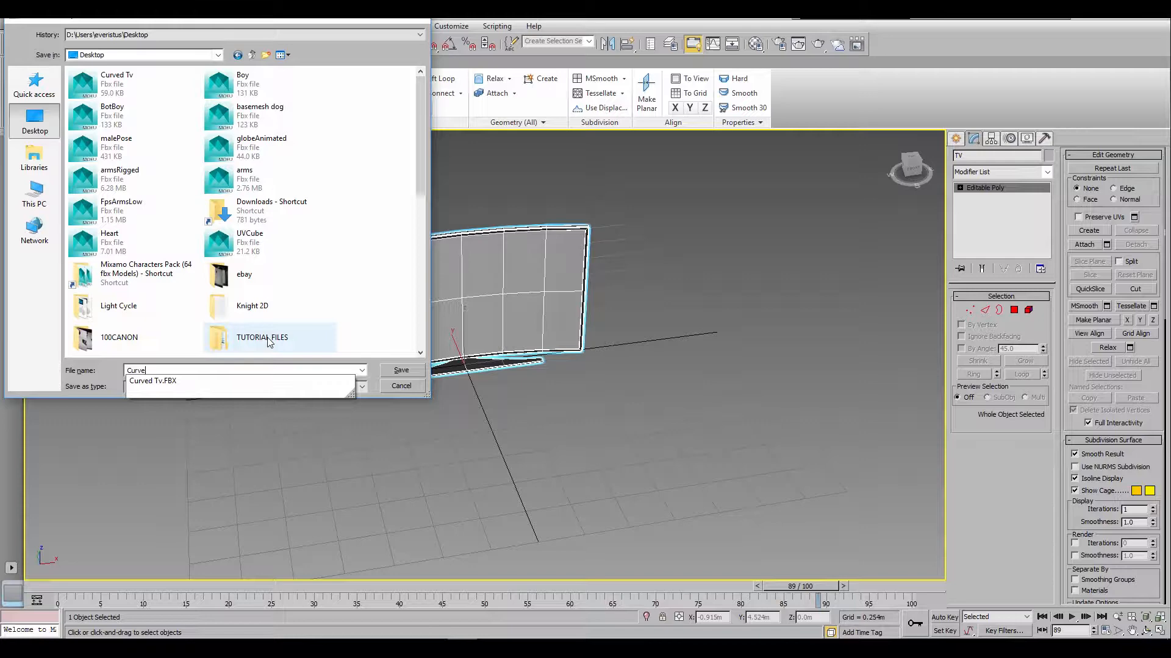
pyautogui.click(400, 371)
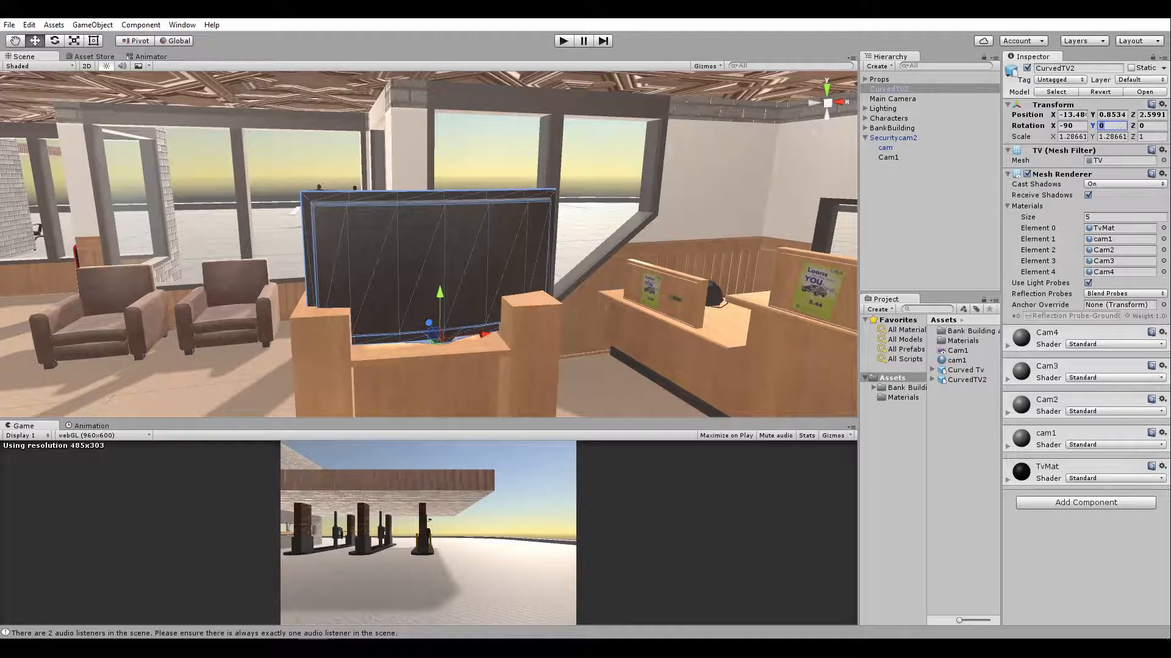
# - Rotate CurvedTV2 180° on Y and raise it above the lobby counter
pyautogui.write('180')
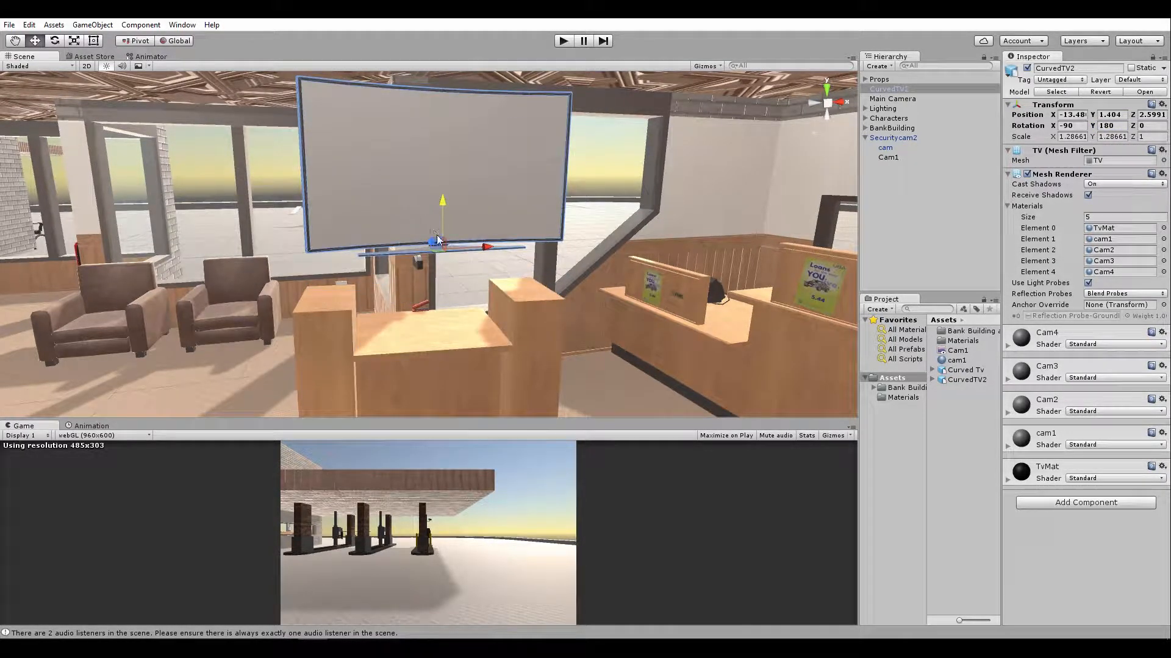
pyautogui.moveTo(440, 239); pyautogui.dragTo(419, 261)
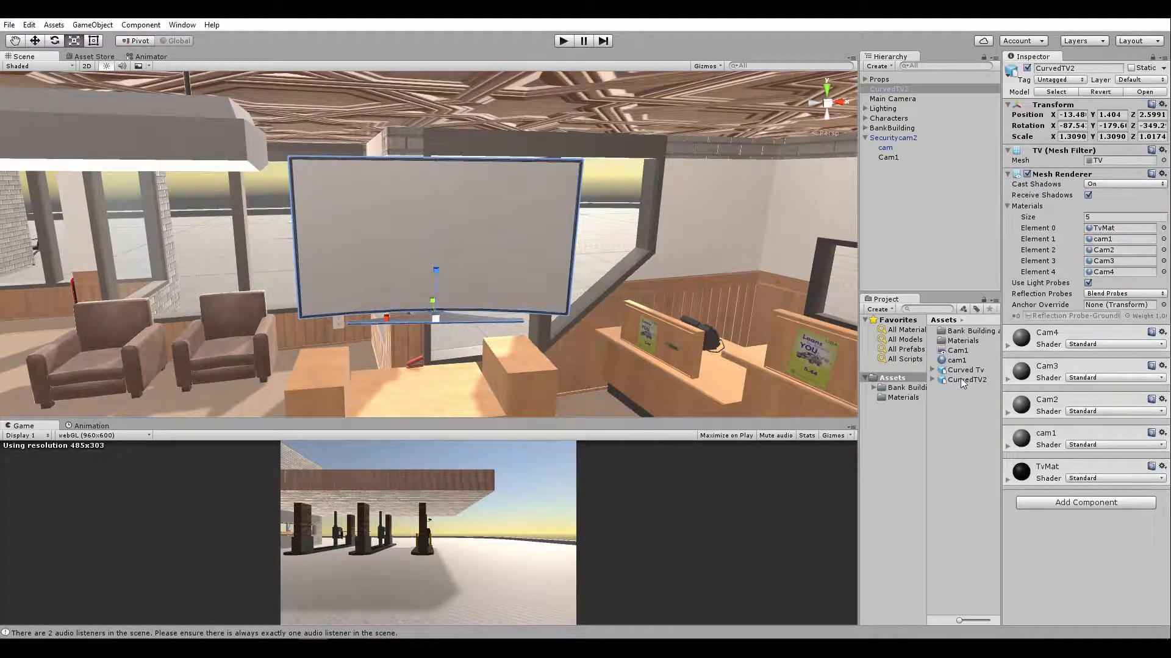
pyautogui.click(959, 350)
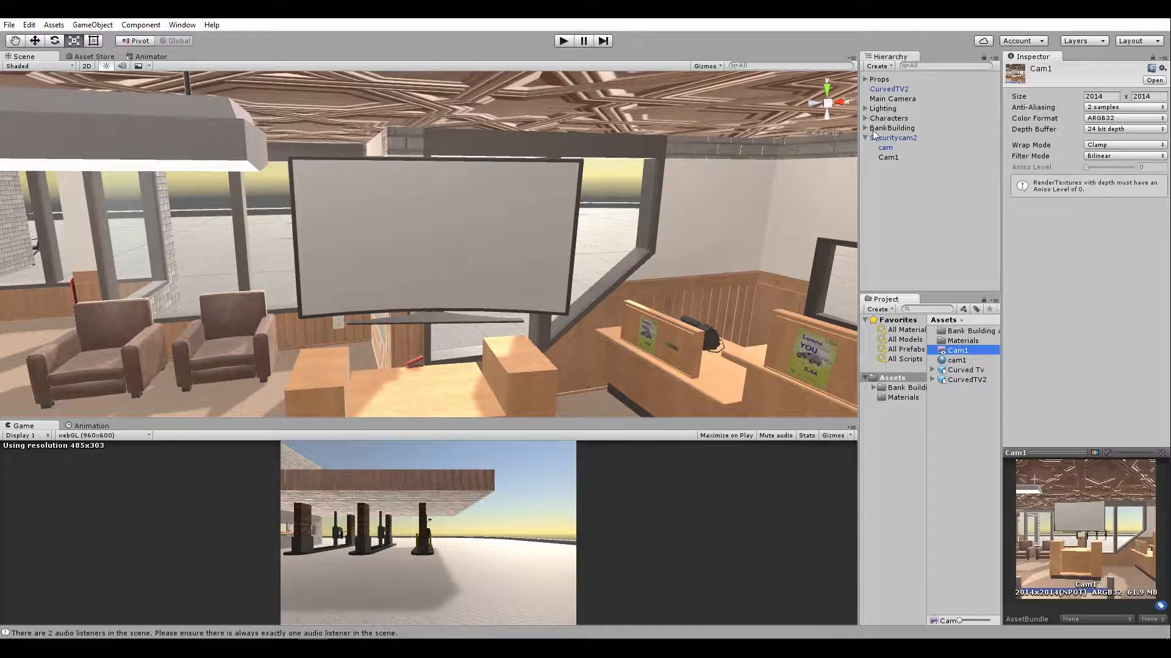
# - Duplicate Securitycam2 into Securitycam2 (1) and select its inner camera
pyautogui.click(893, 138)
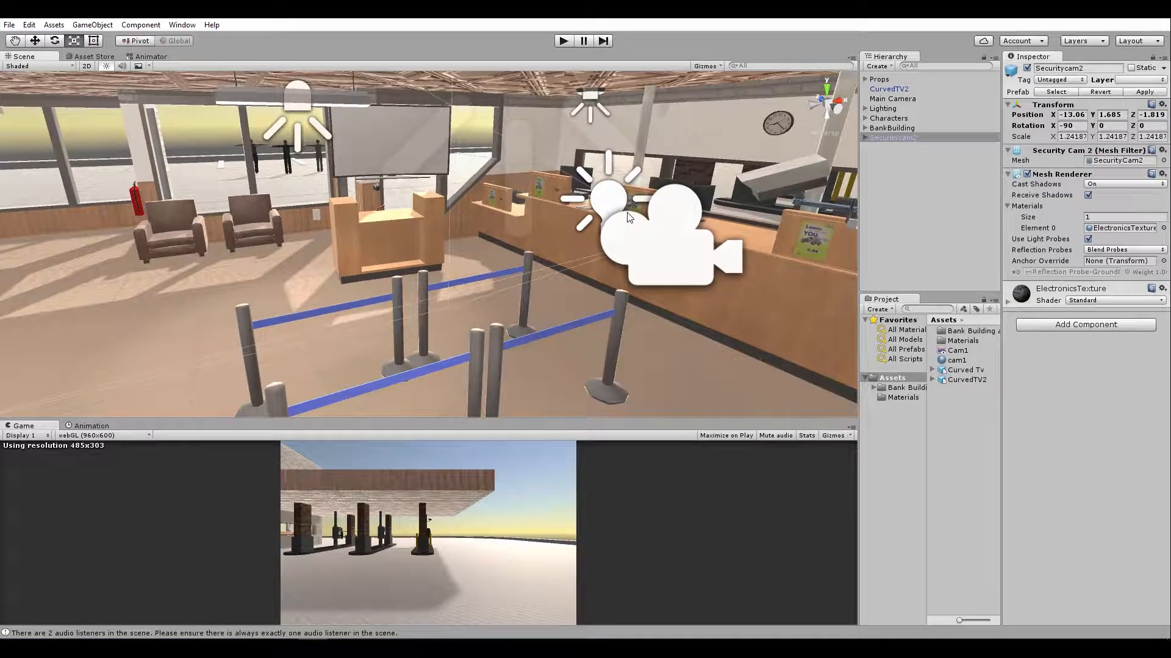
pyautogui.press('ctrl+d')
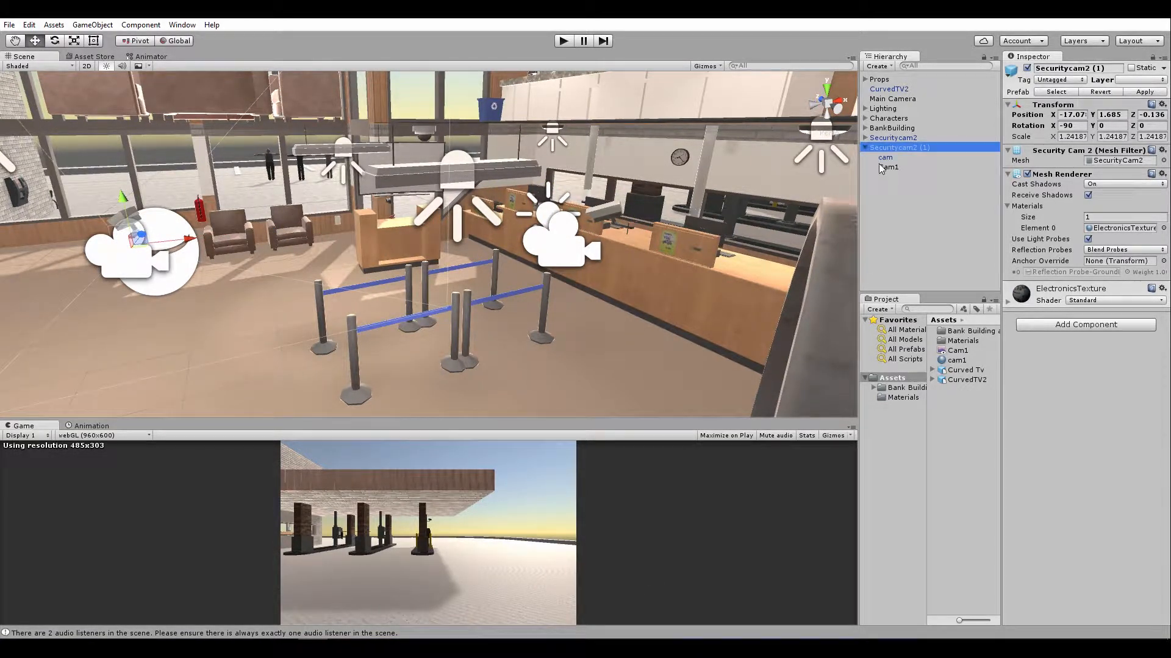
pyautogui.click(889, 167)
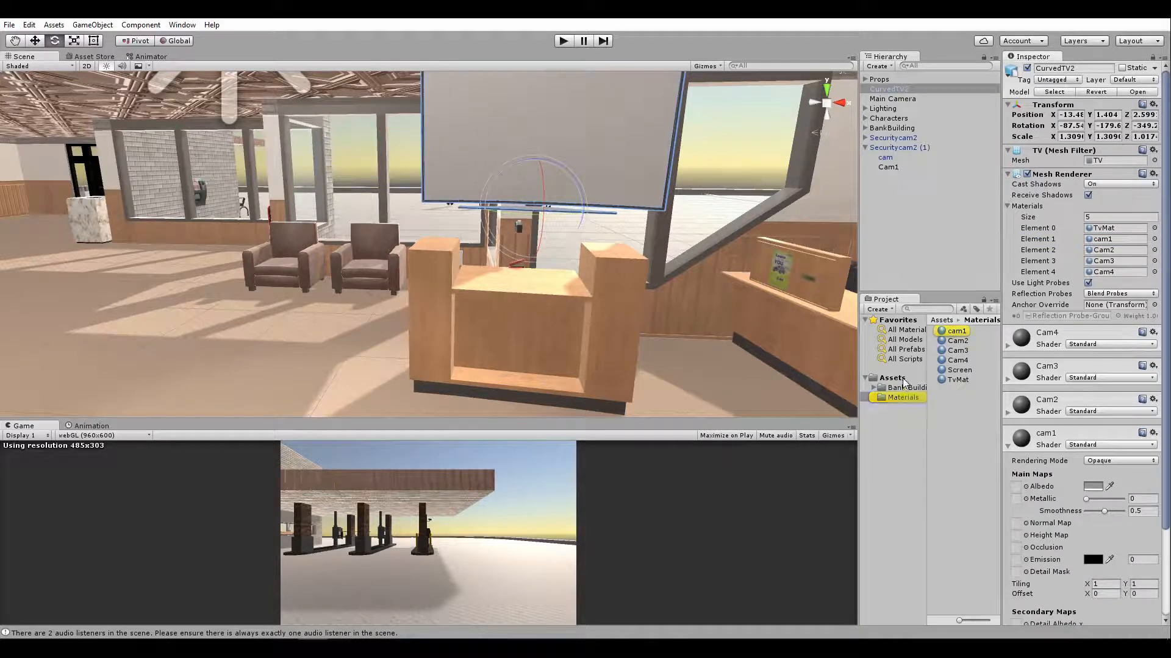
# - Create a render texture, then duplicate Cam1 into a Cam2 render texture
pyautogui.click(891, 377)
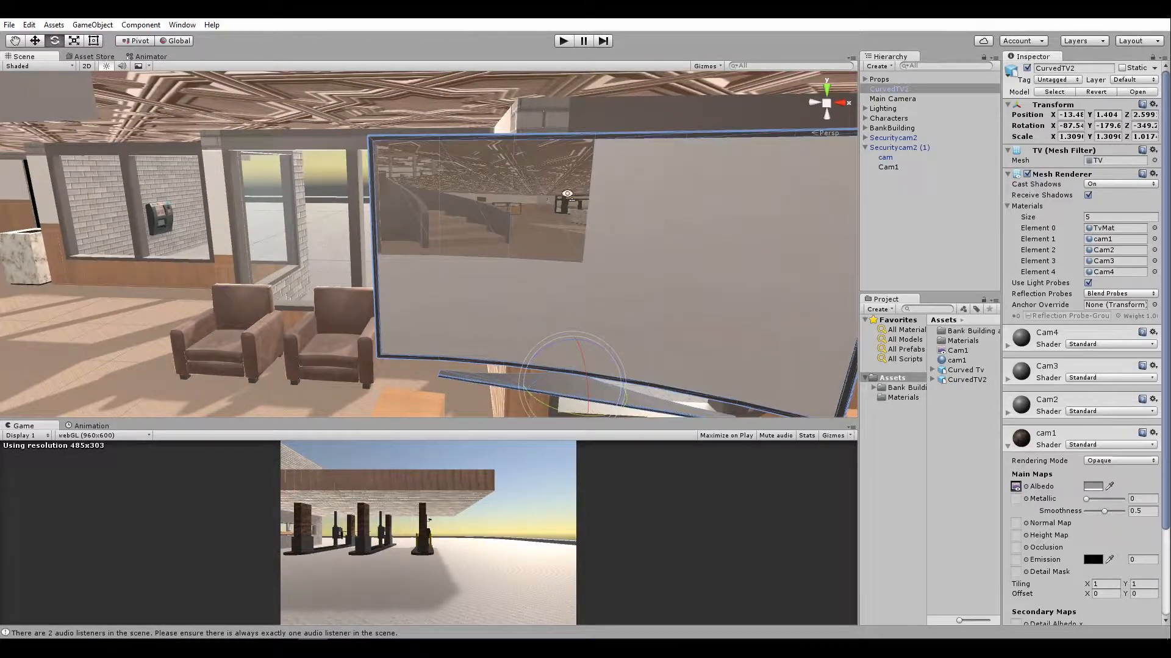
pyautogui.rightClick(956, 321)
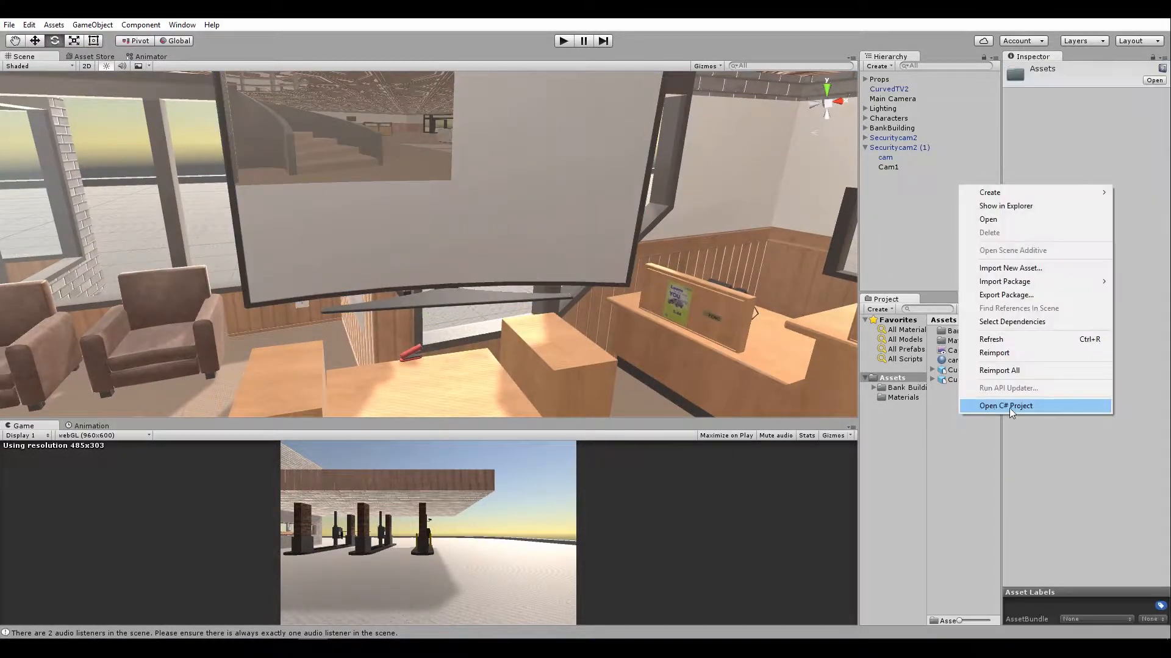
pyautogui.moveTo(989, 191)
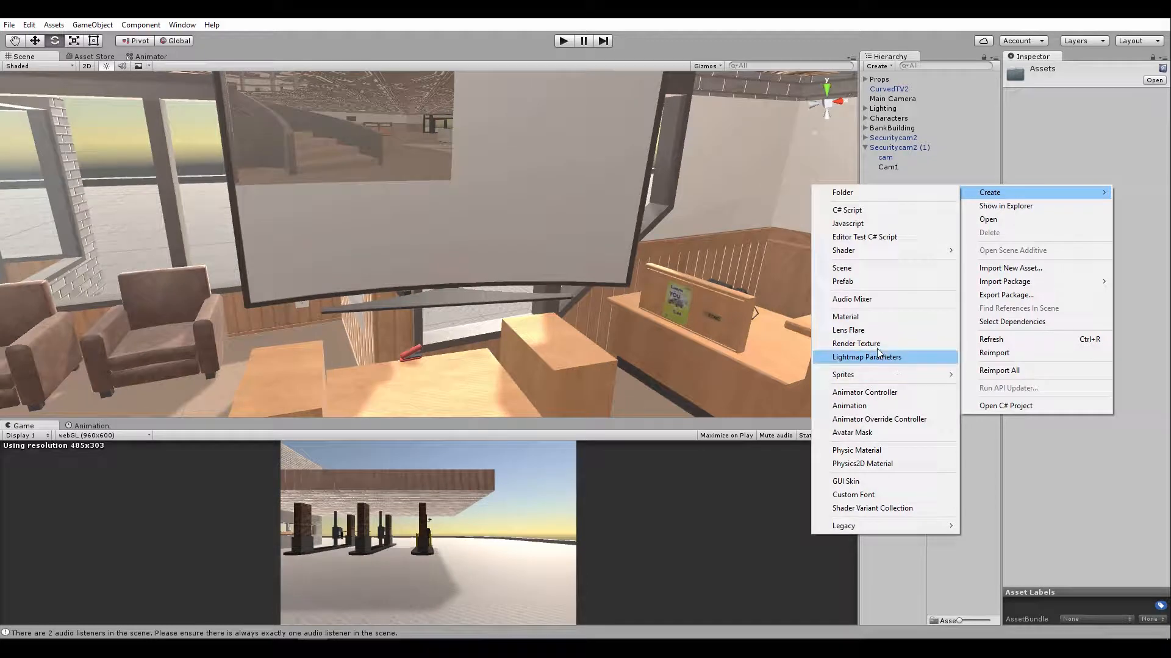
pyautogui.click(856, 344)
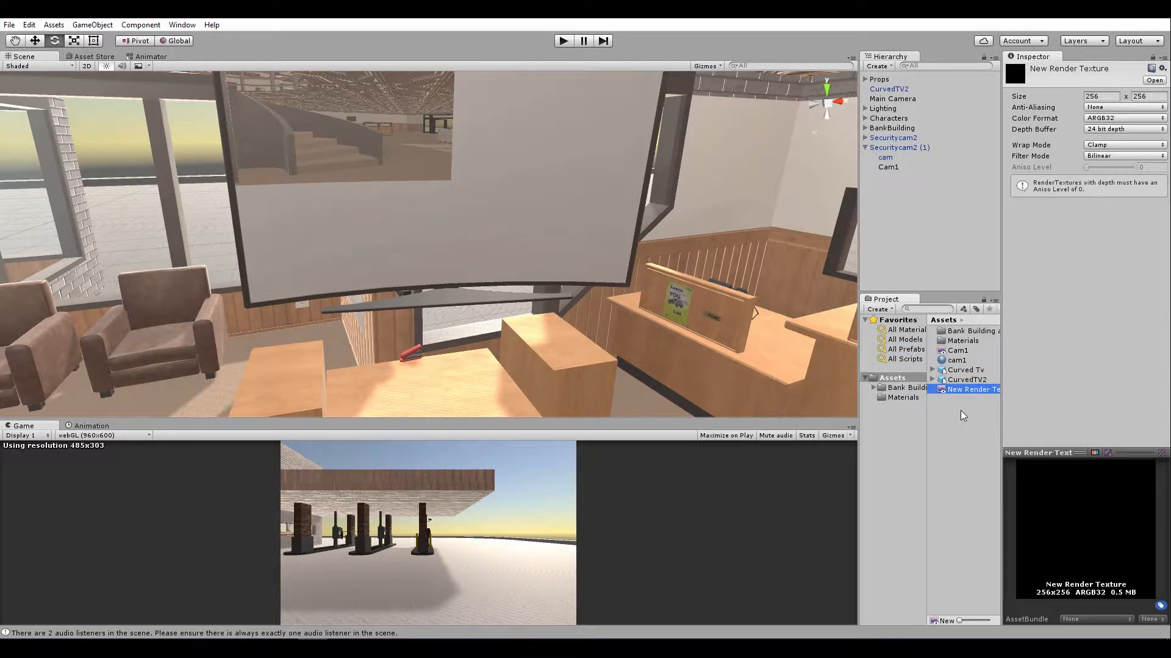
pyautogui.click(957, 350)
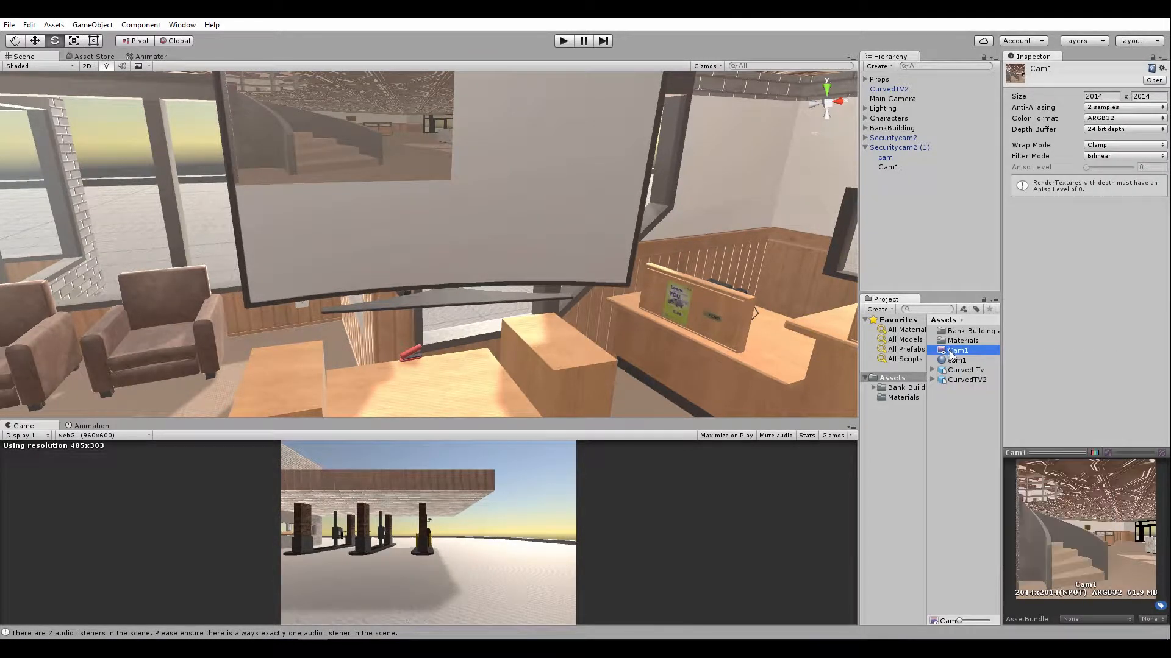
pyautogui.press('ctrl+d')
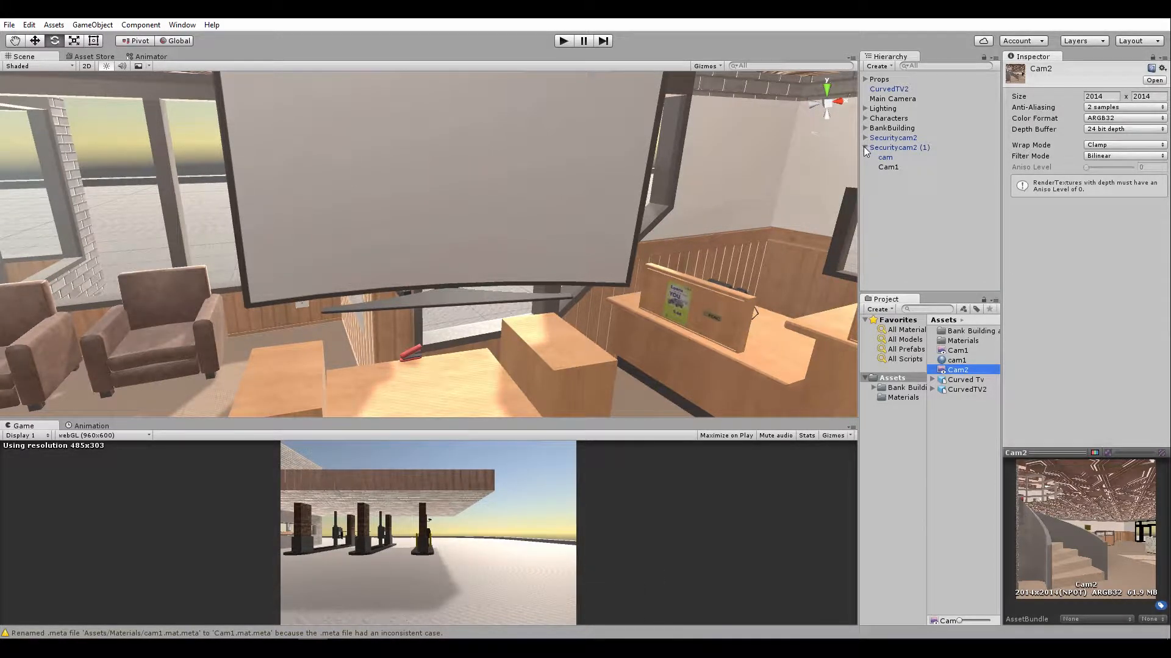
# - Check each security camera's Target Texture, then select CurvedTV2
pyautogui.click(865, 138)
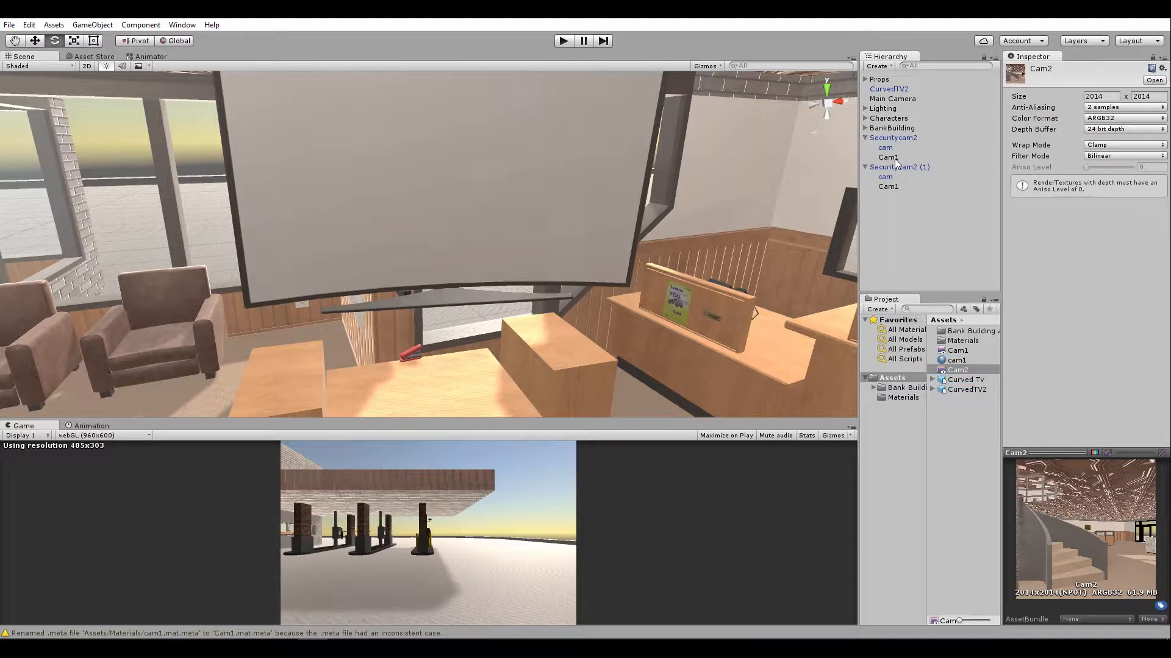
pyautogui.click(888, 185)
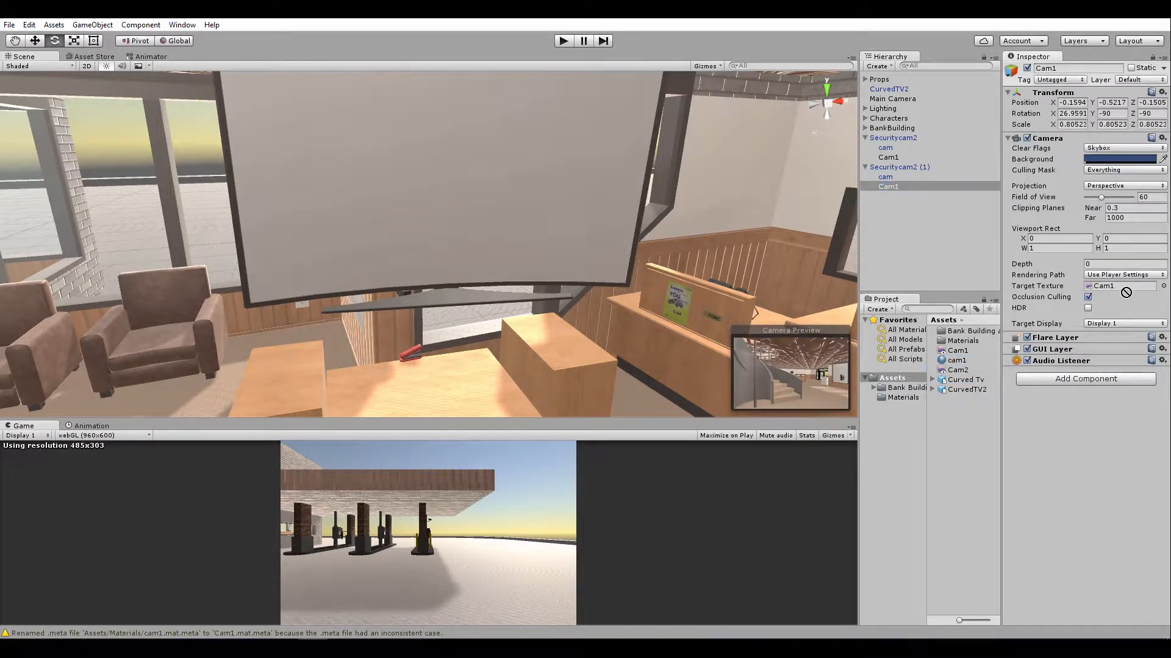
pyautogui.click(888, 158)
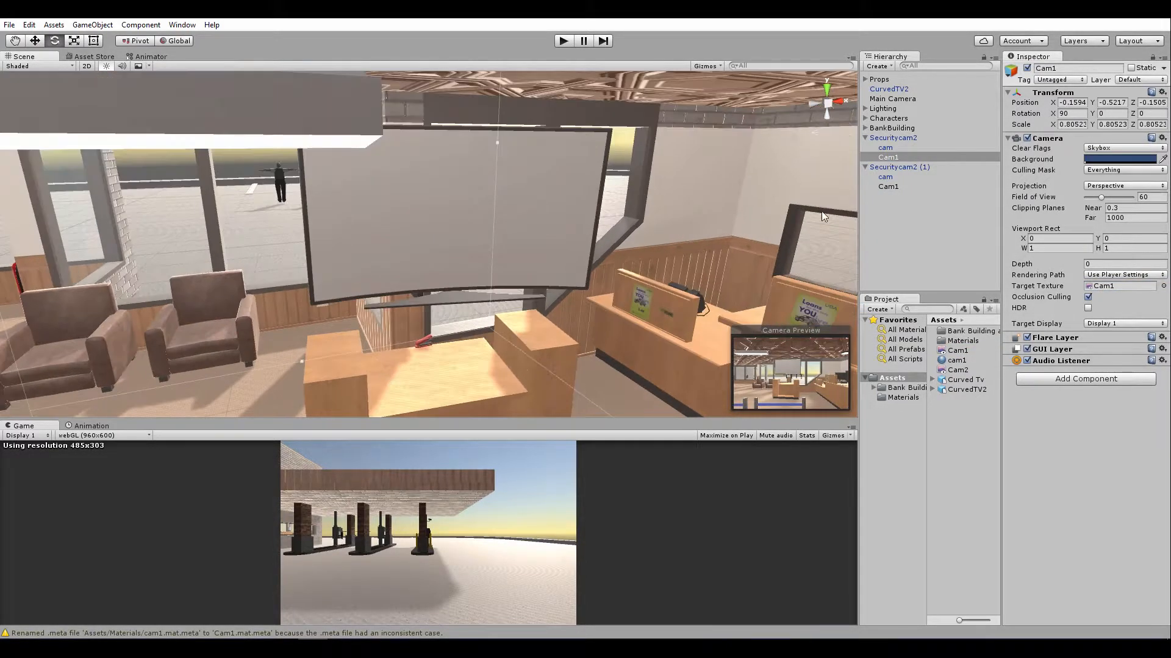
pyautogui.click(888, 89)
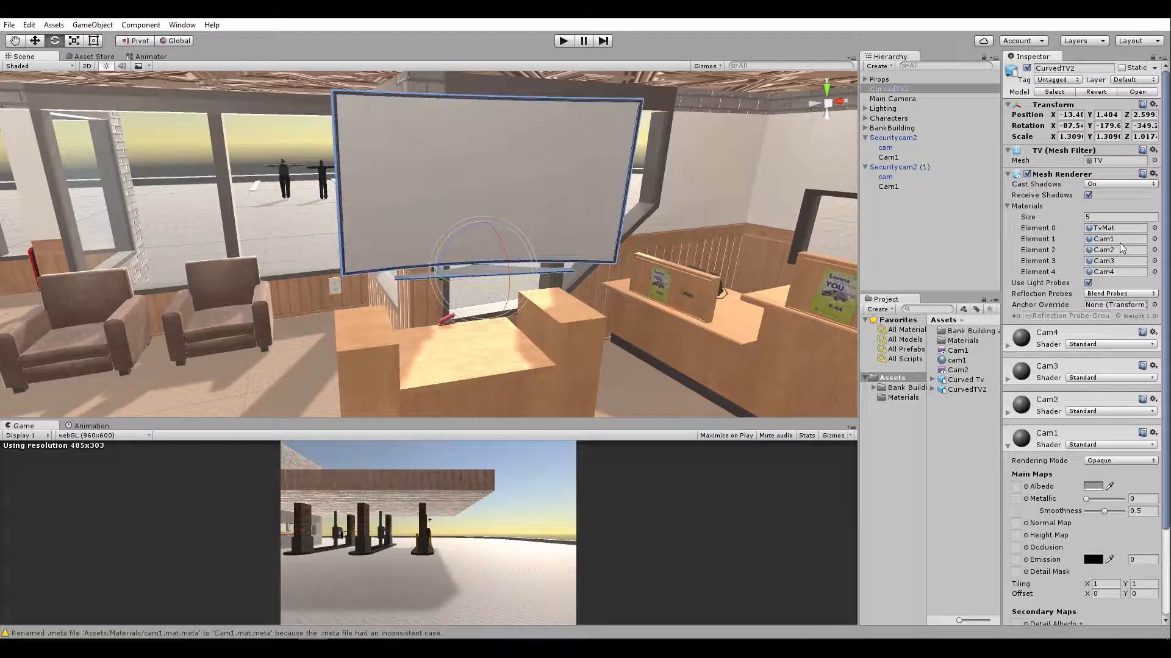
# - Assign the Cam2 render texture to the TV's Cam2 material Albedo so the screen shows the lobby feed
pyautogui.click(958, 350)
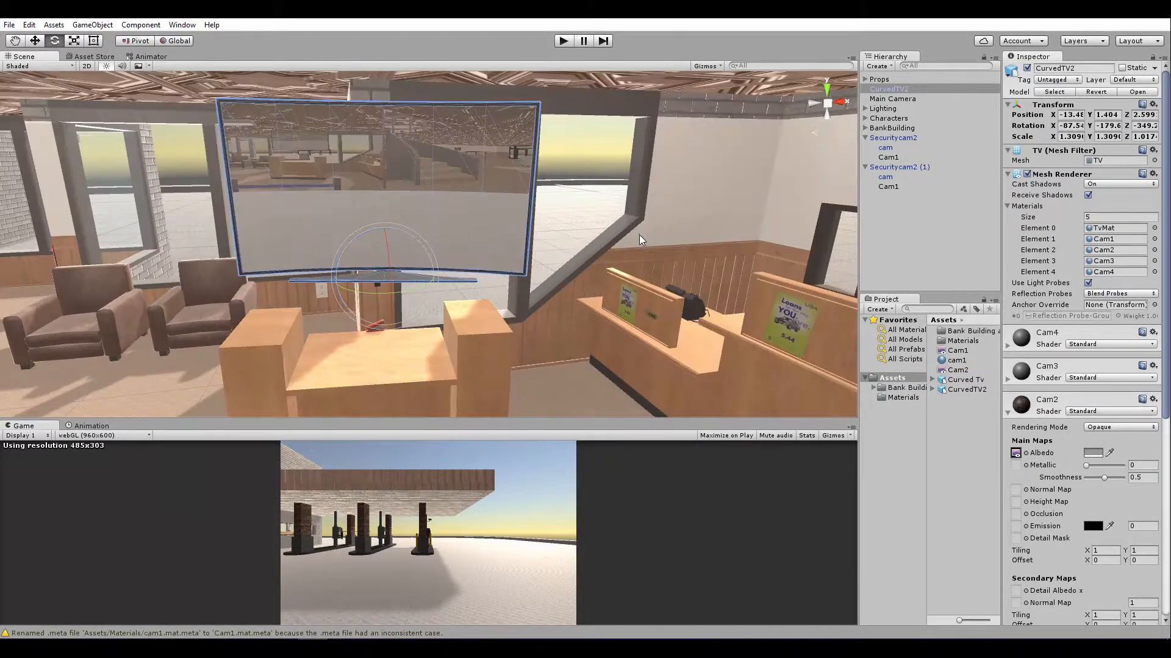
pyautogui.click(891, 157)
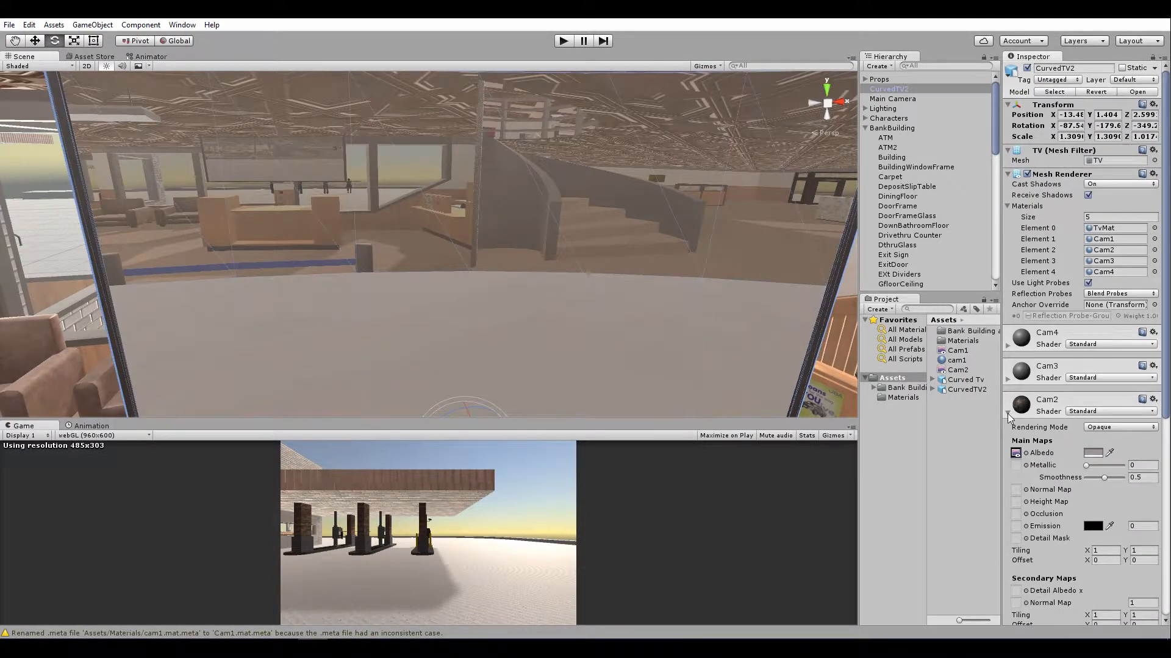
pyautogui.click(958, 370)
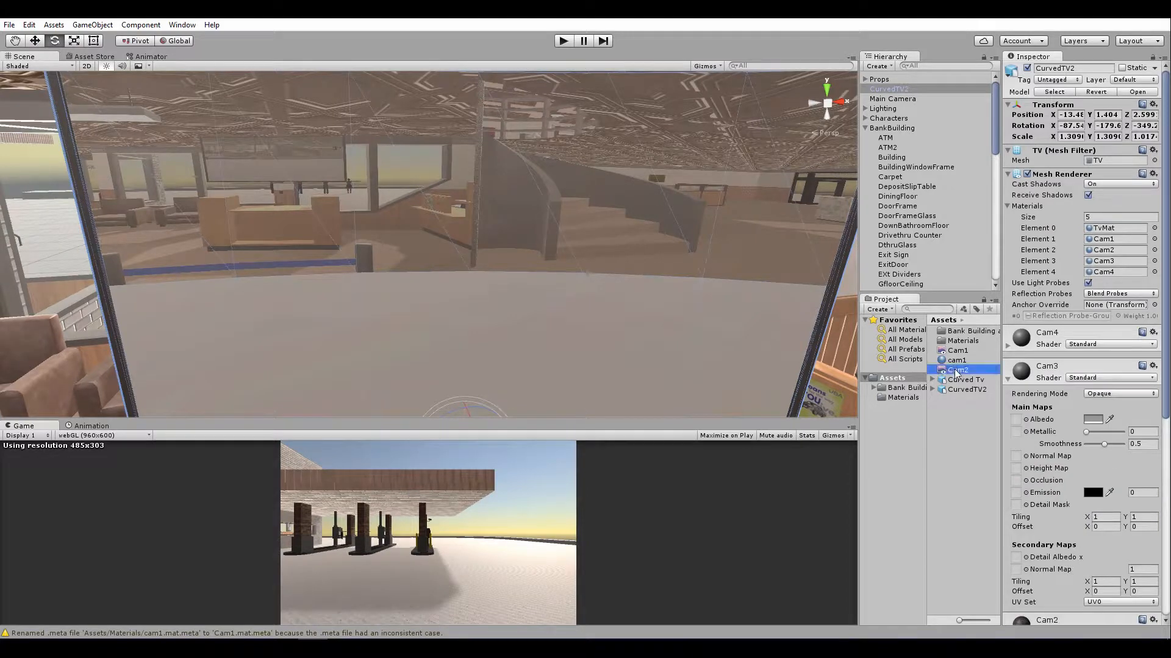